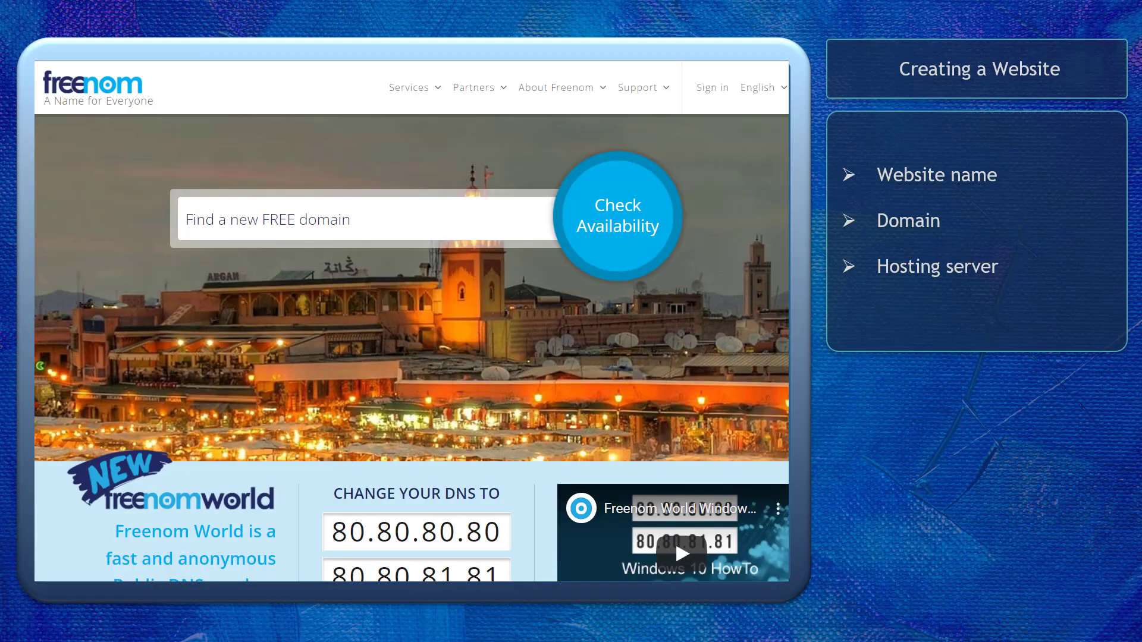
- Leave the Creating a Website slide for Google results showing the official Freenom site
text(ocasph)
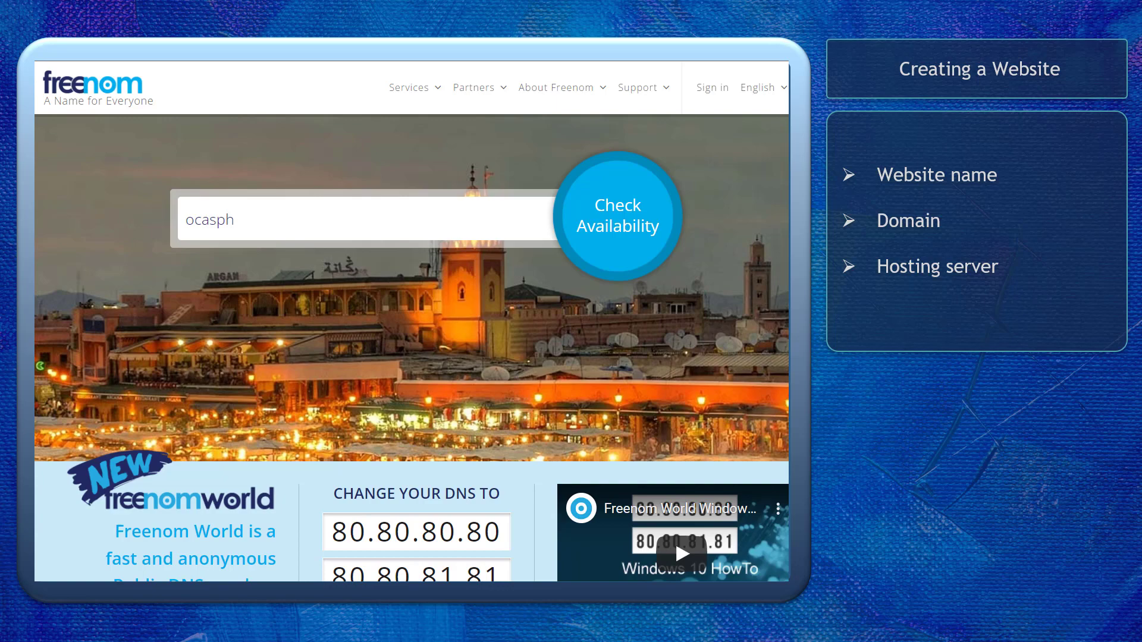
click(617, 216)
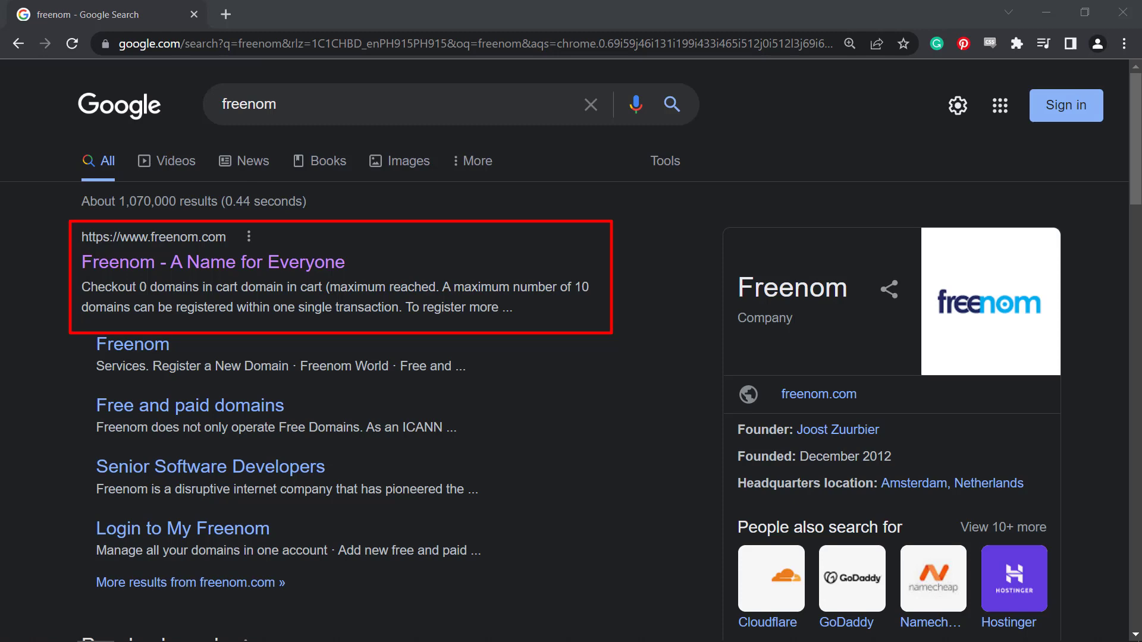
- Open Freenom, check free domain availability for 'Ocas', and scroll through the results
click(212, 262)
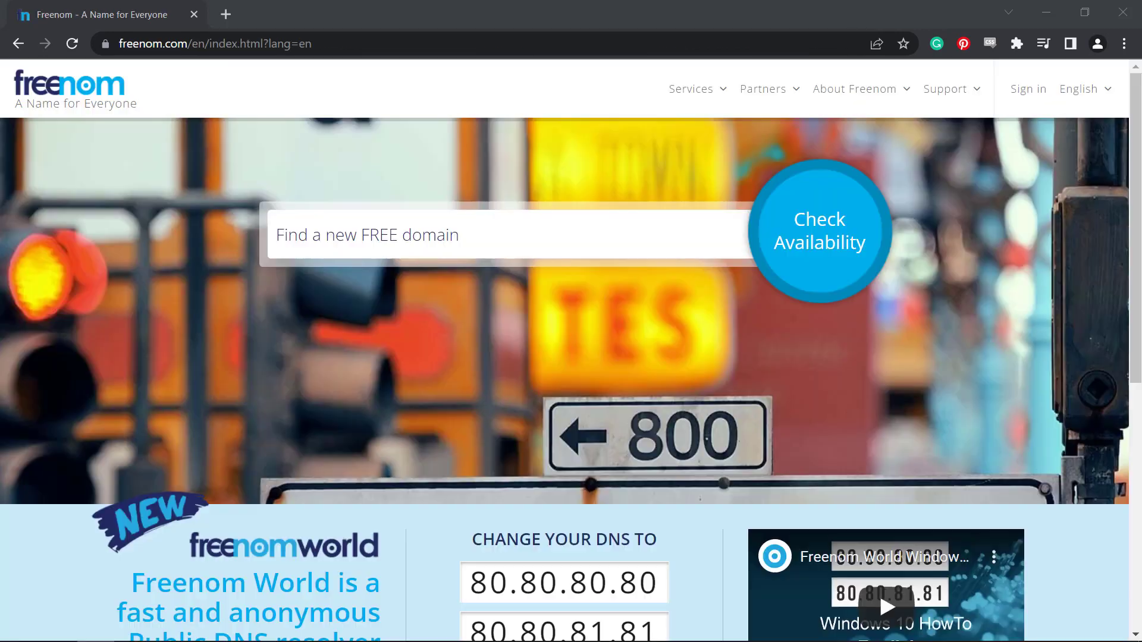
click(393, 234)
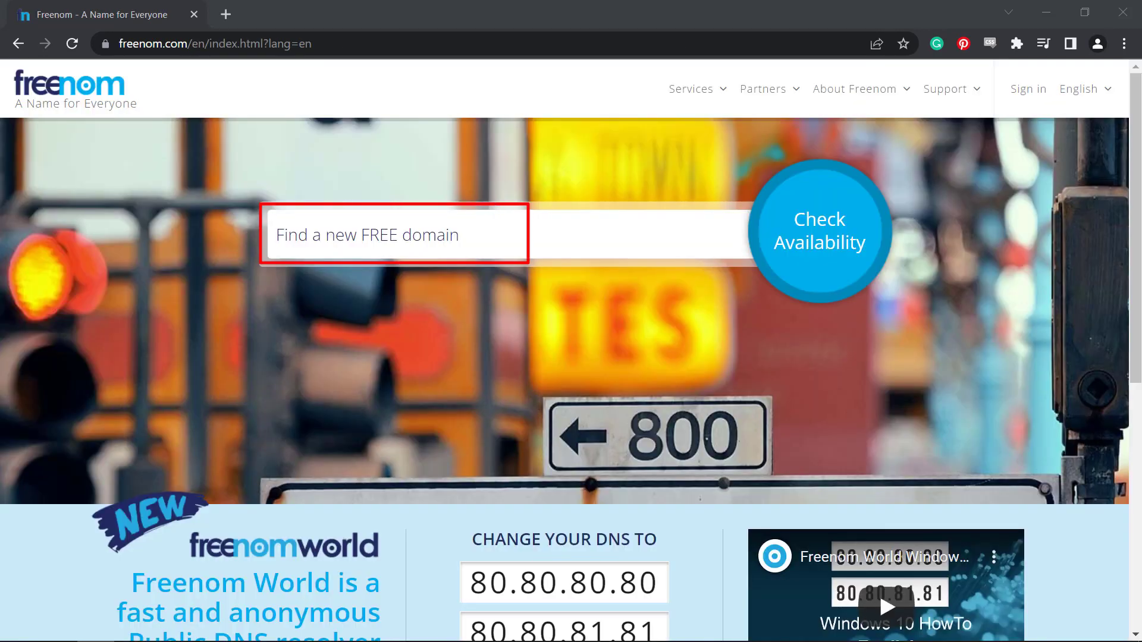
text(Ocas)
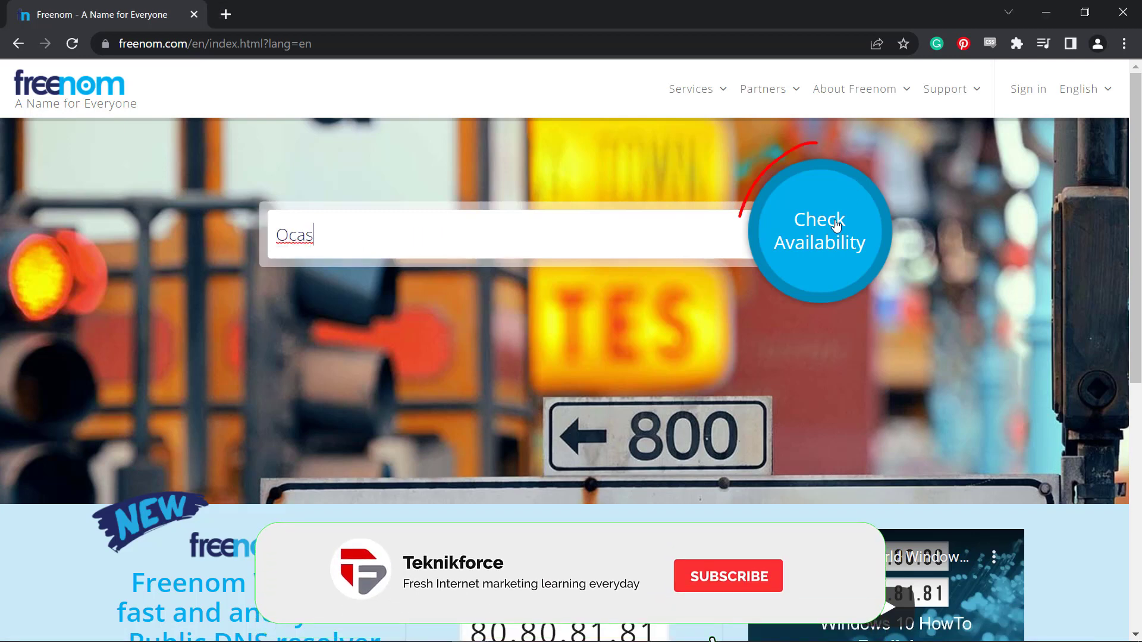
click(819, 231)
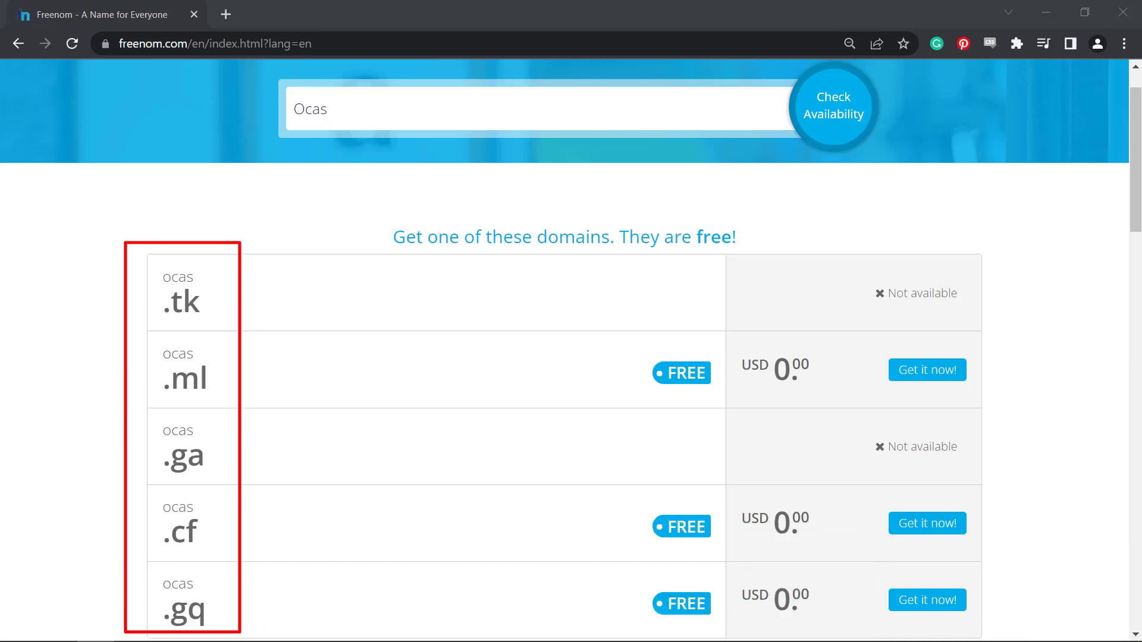
scroll(down, 3)
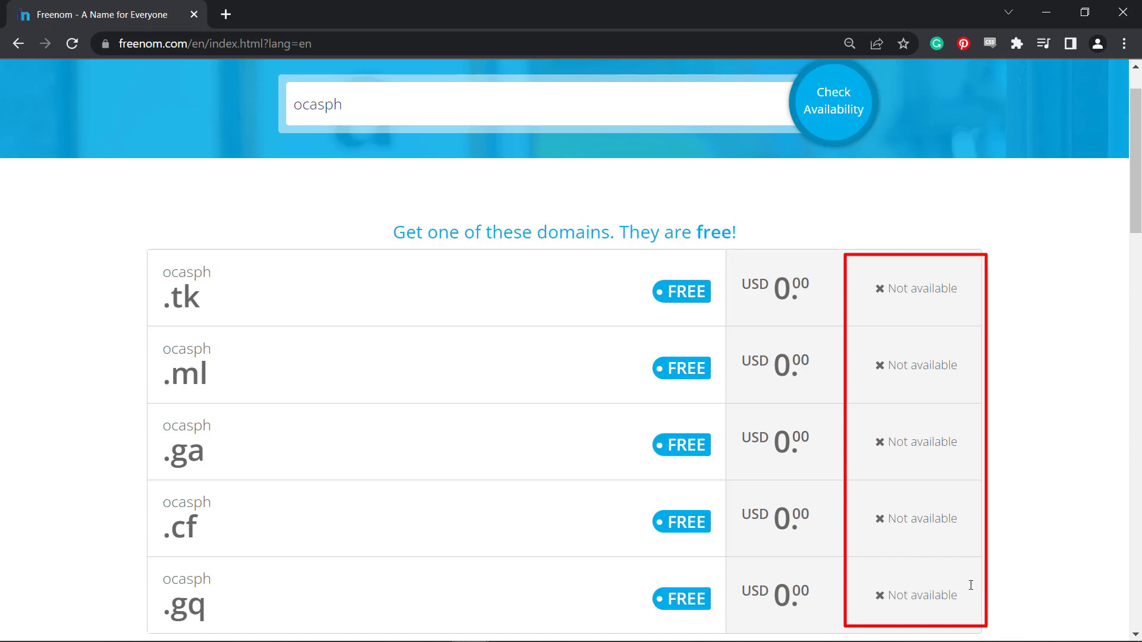
- Search dot.cf in a new tab, confirm ocas.cf is available, and send it to Freenom checkout
click(224, 14)
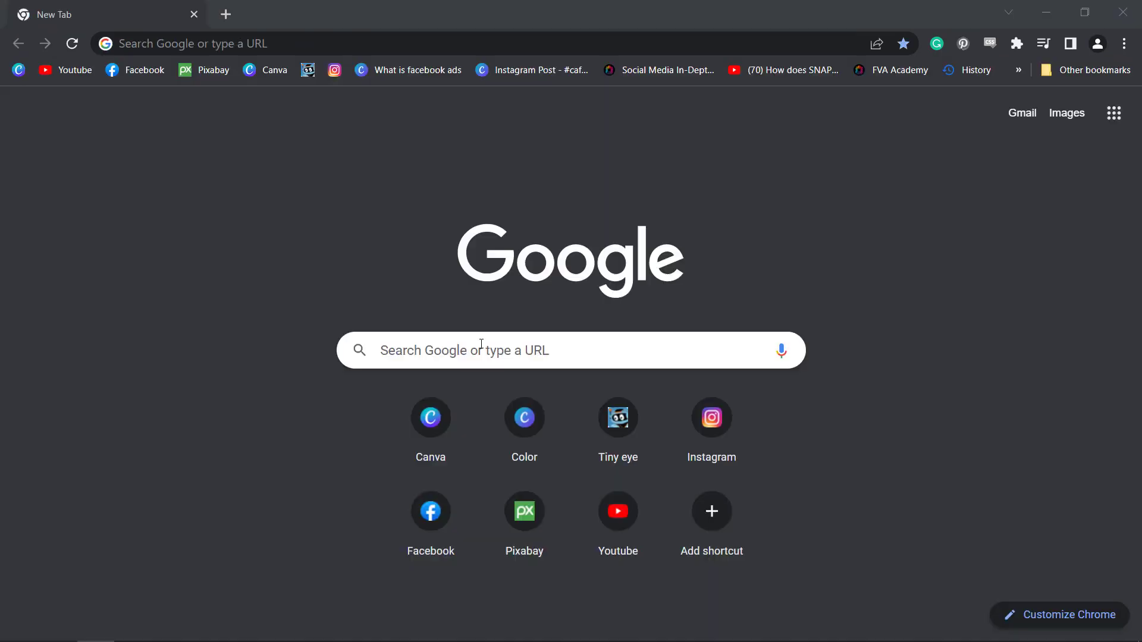
text(dot.cf)
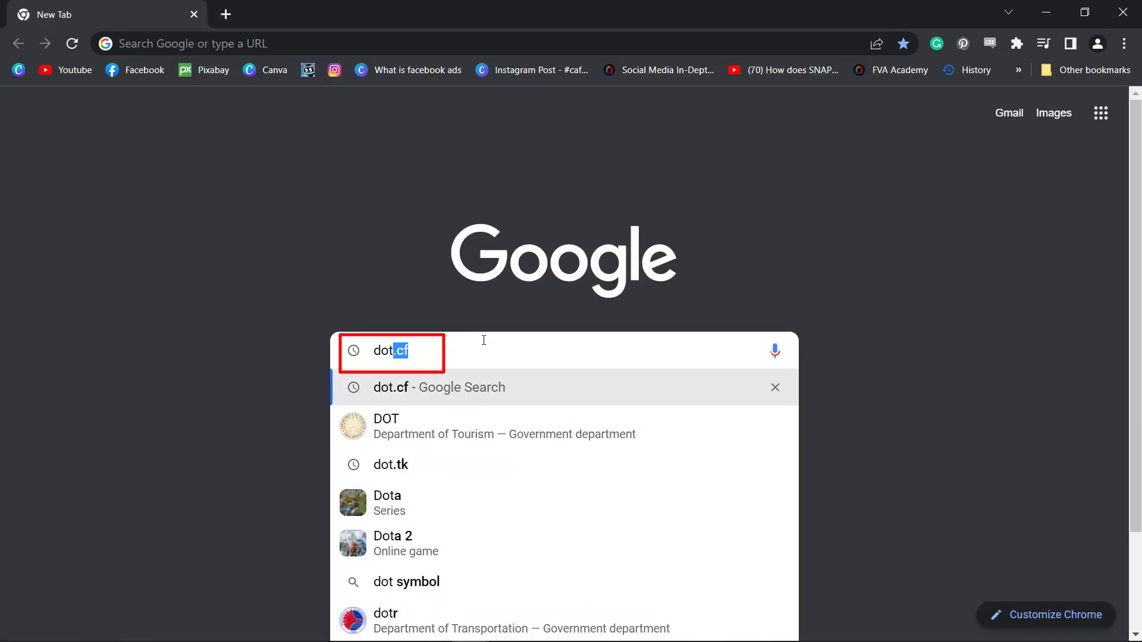
key(Enter)
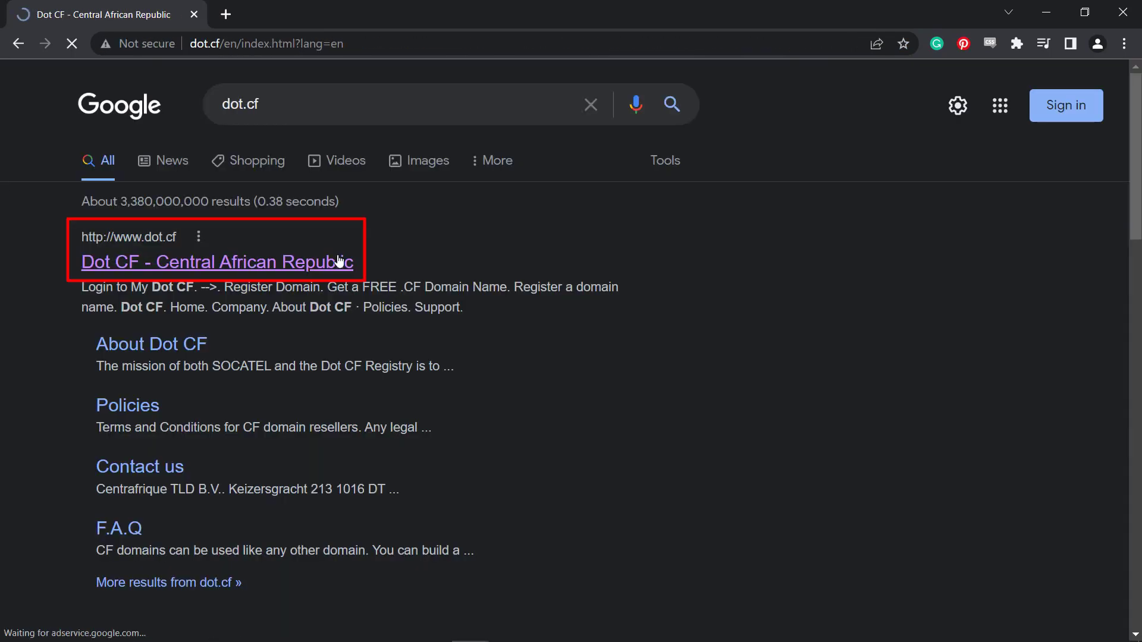
click(217, 262)
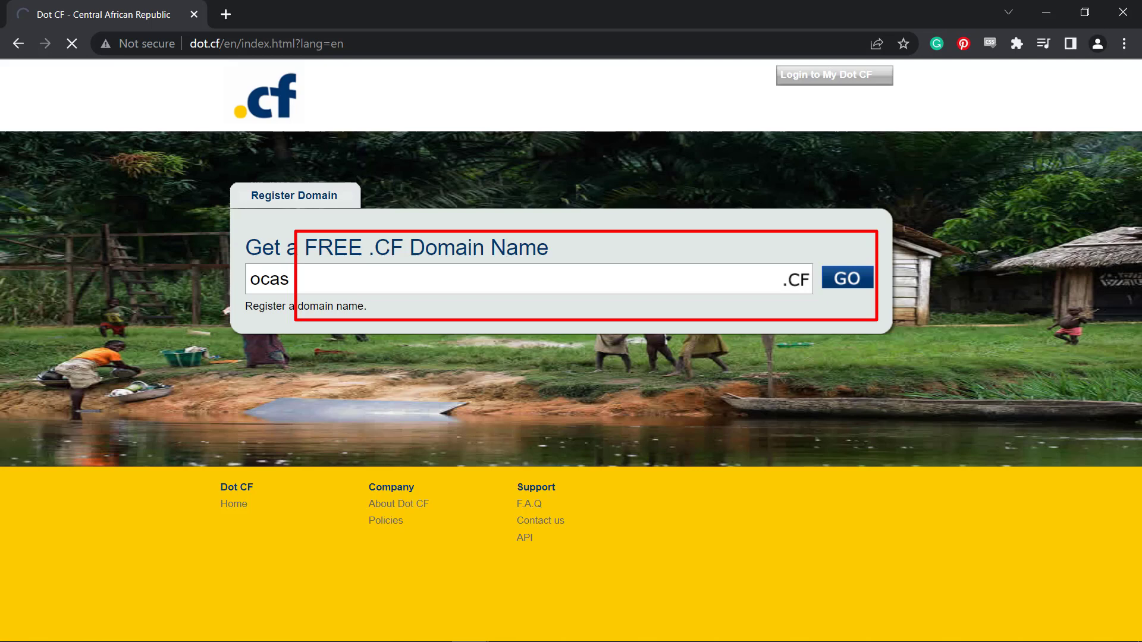
click(846, 278)
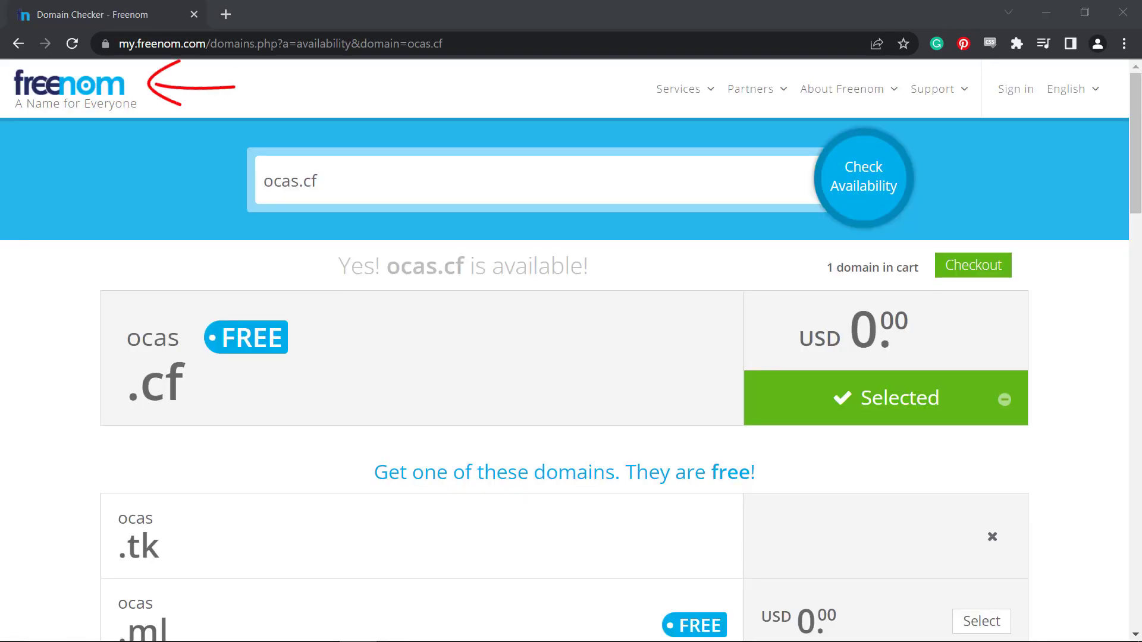
click(973, 264)
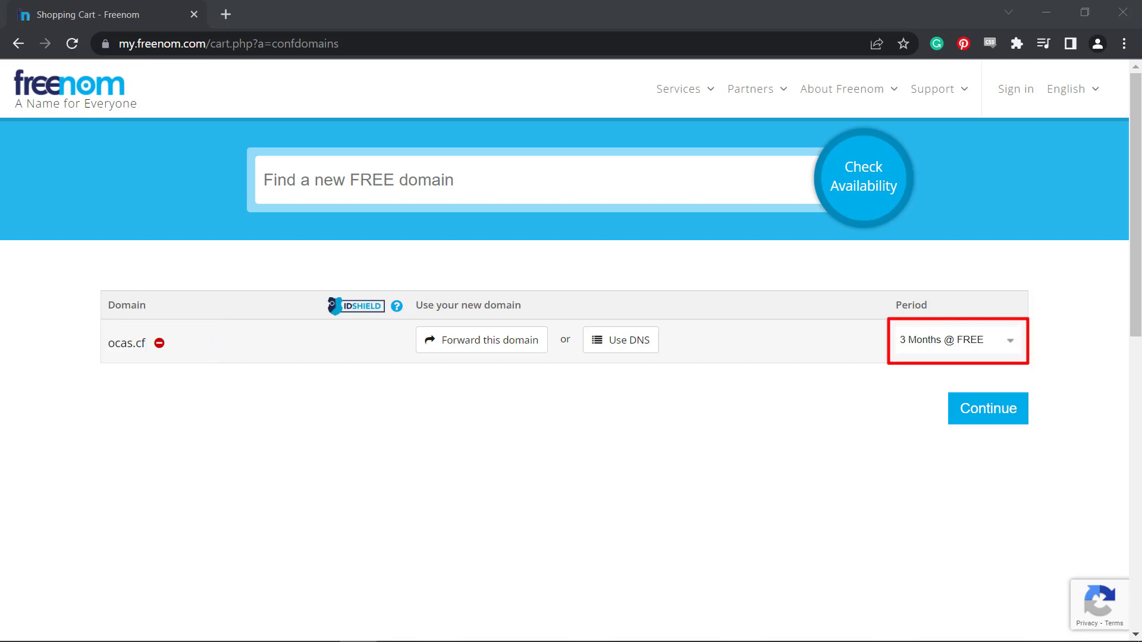
- Give ocas.cf the '12 Months @ FREE' period and request verification for the kates email address
click(956, 339)
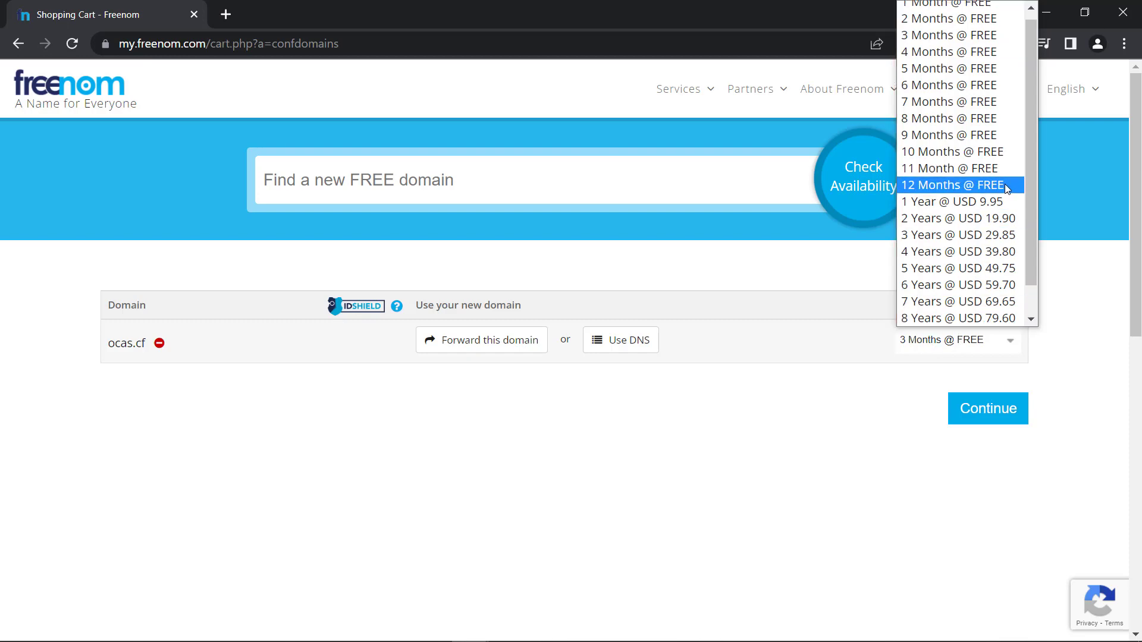
click(987, 408)
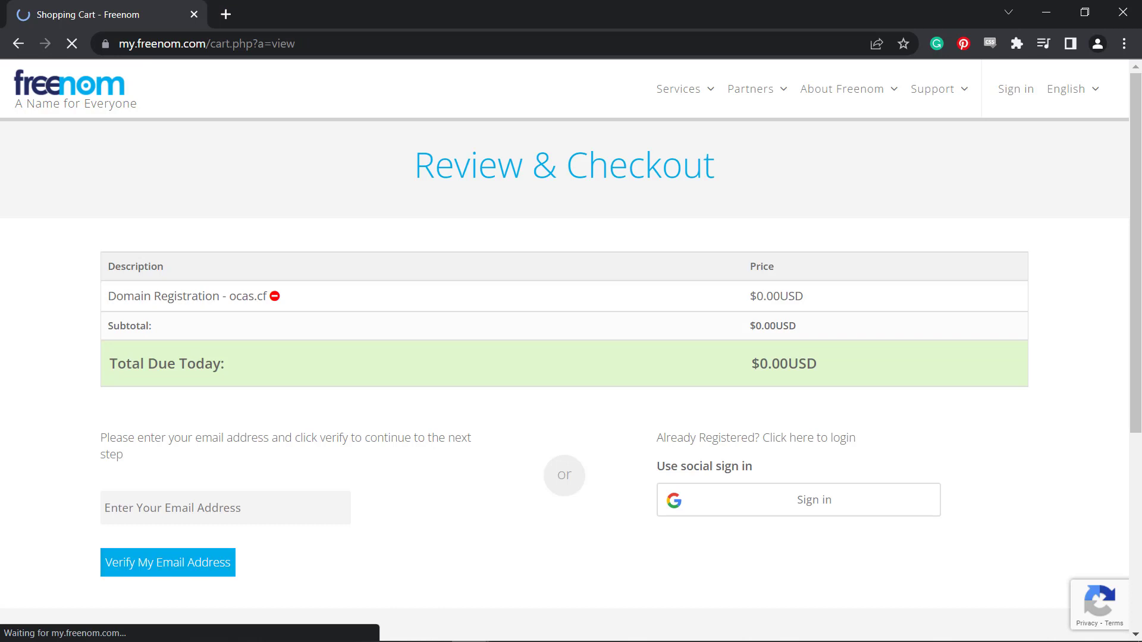
click(798, 500)
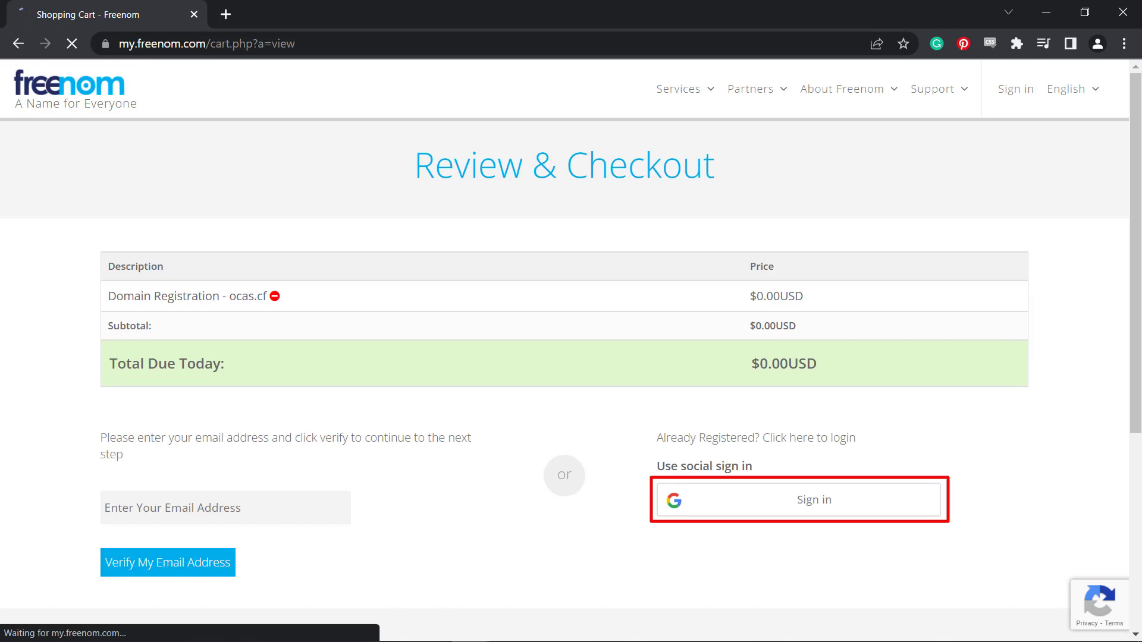
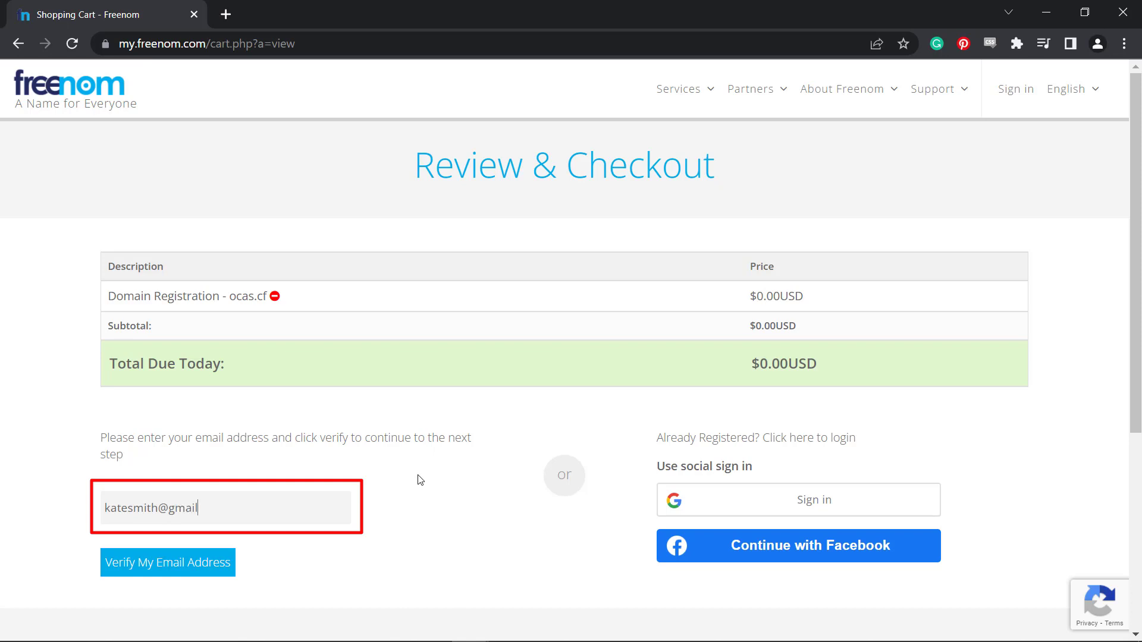
click(168, 562)
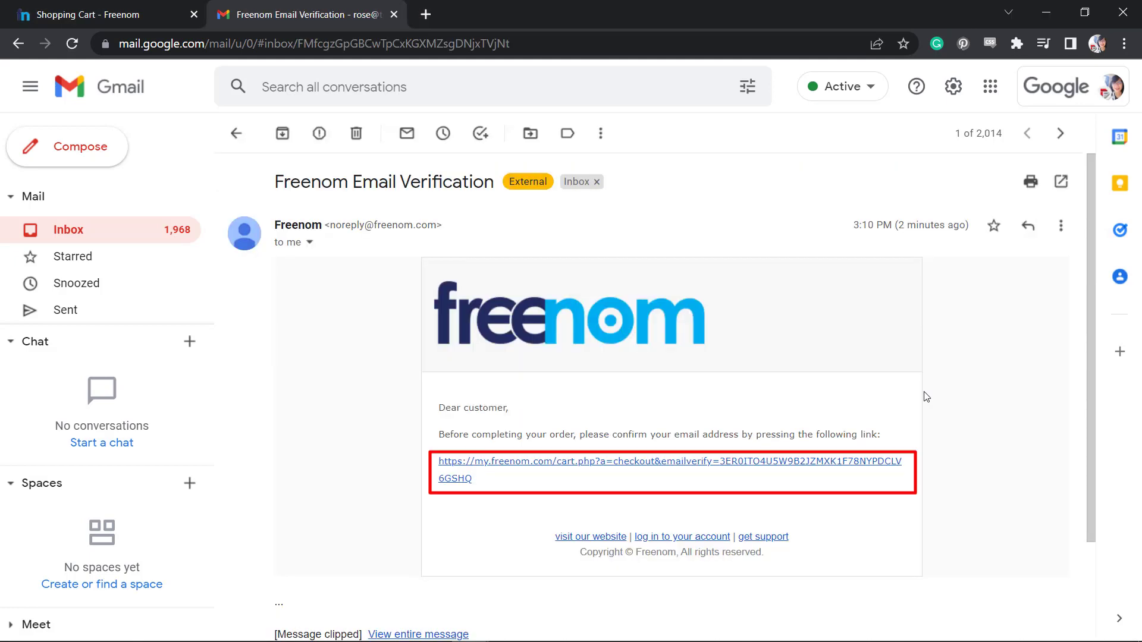
- Follow the Gmail verification link and complete the free ocas.cf order
click(666, 461)
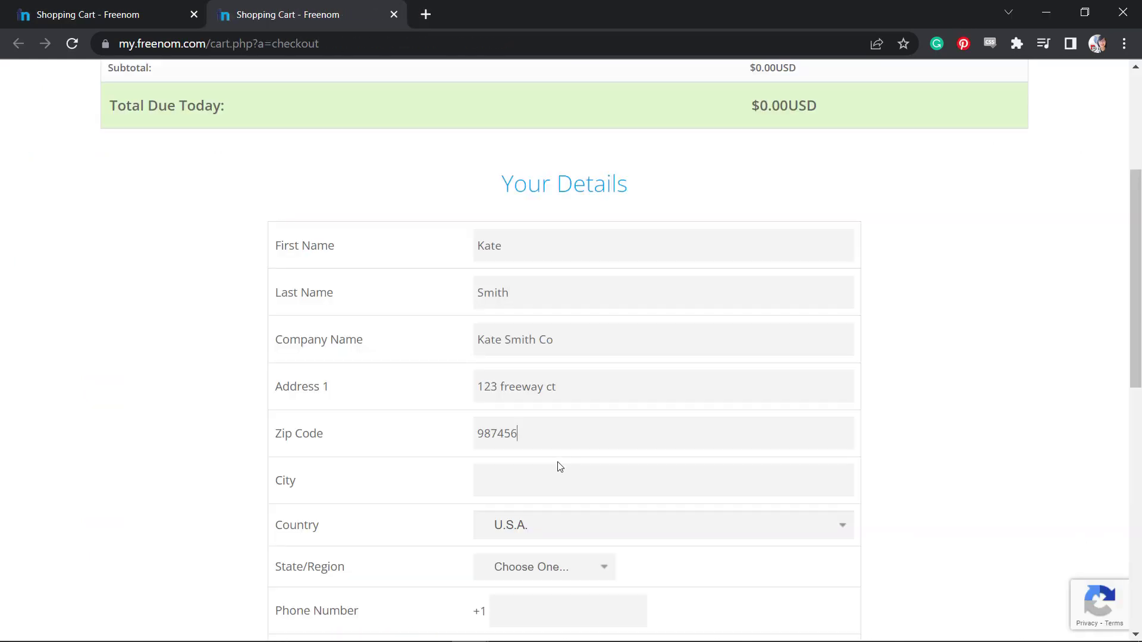
scroll(down, 3)
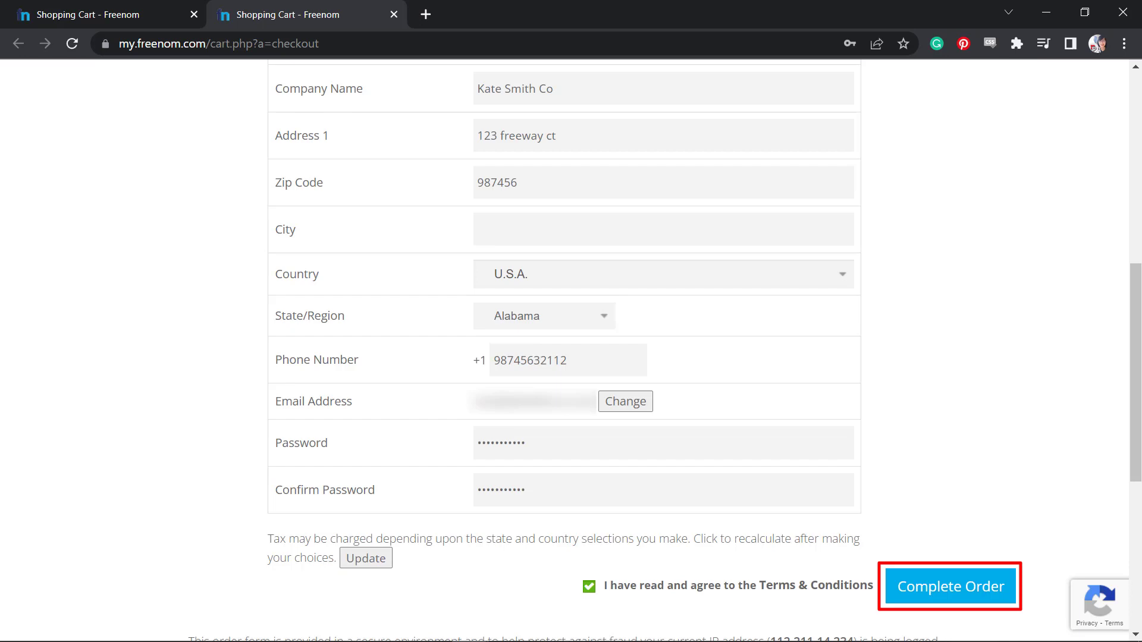
click(950, 586)
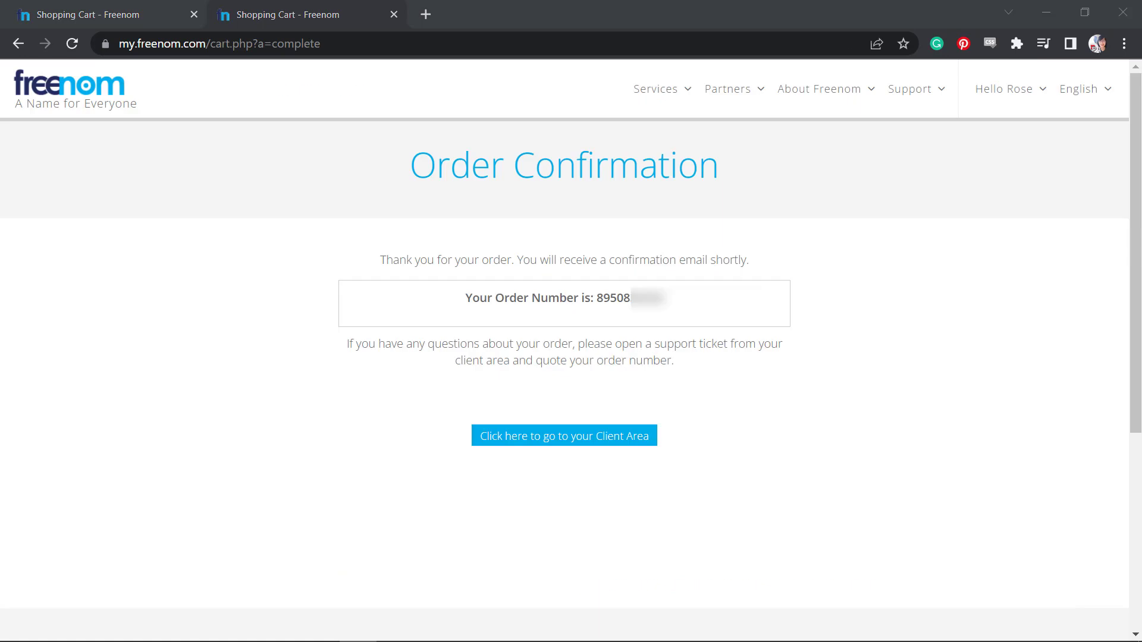
click(563, 436)
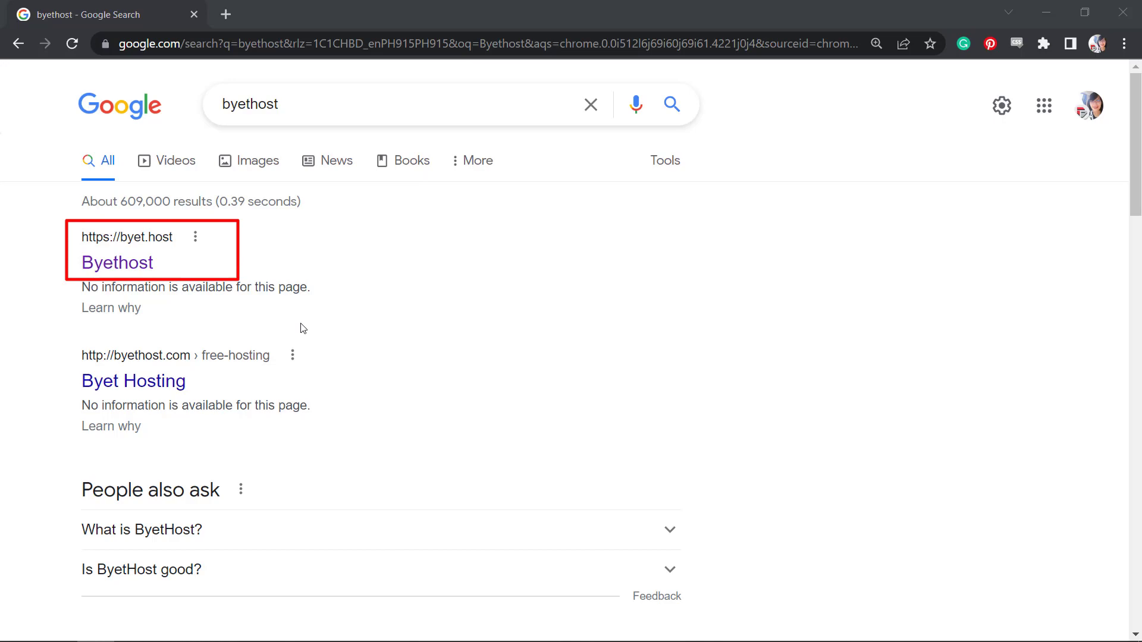
- Start the Byethost free hosting signup and enter the Gmail address
click(117, 263)
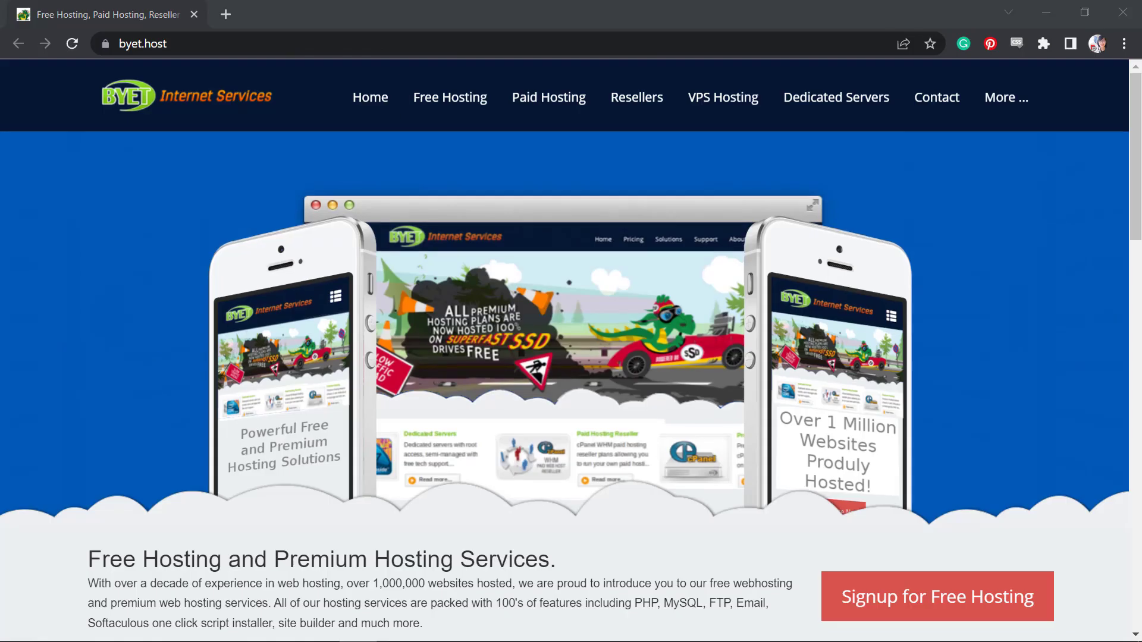
mouse_move(451, 97)
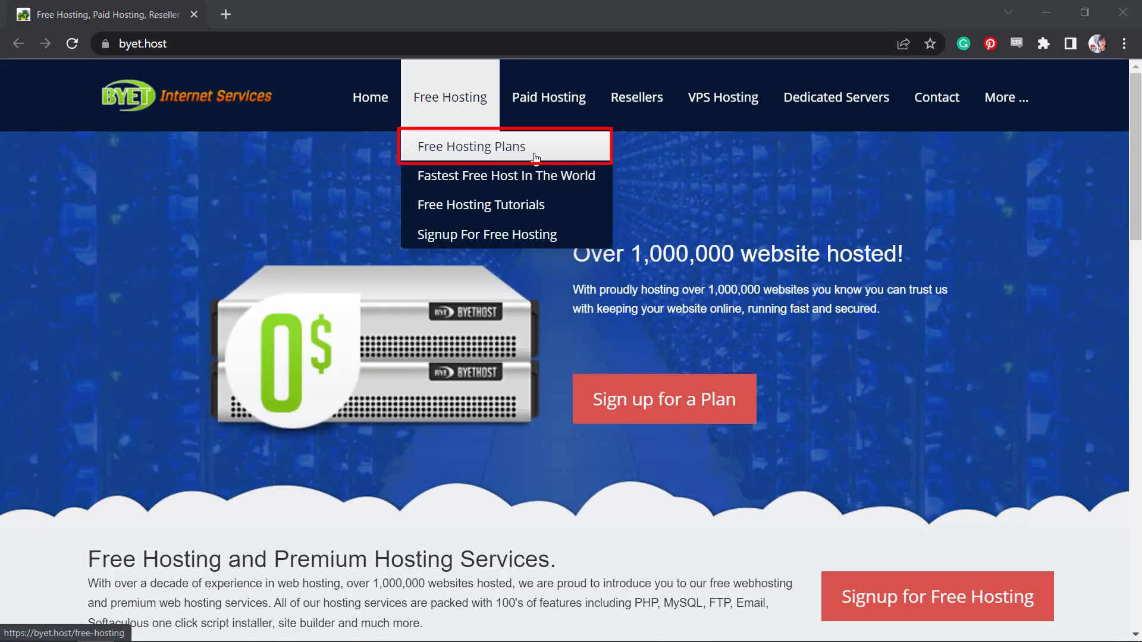
click(471, 146)
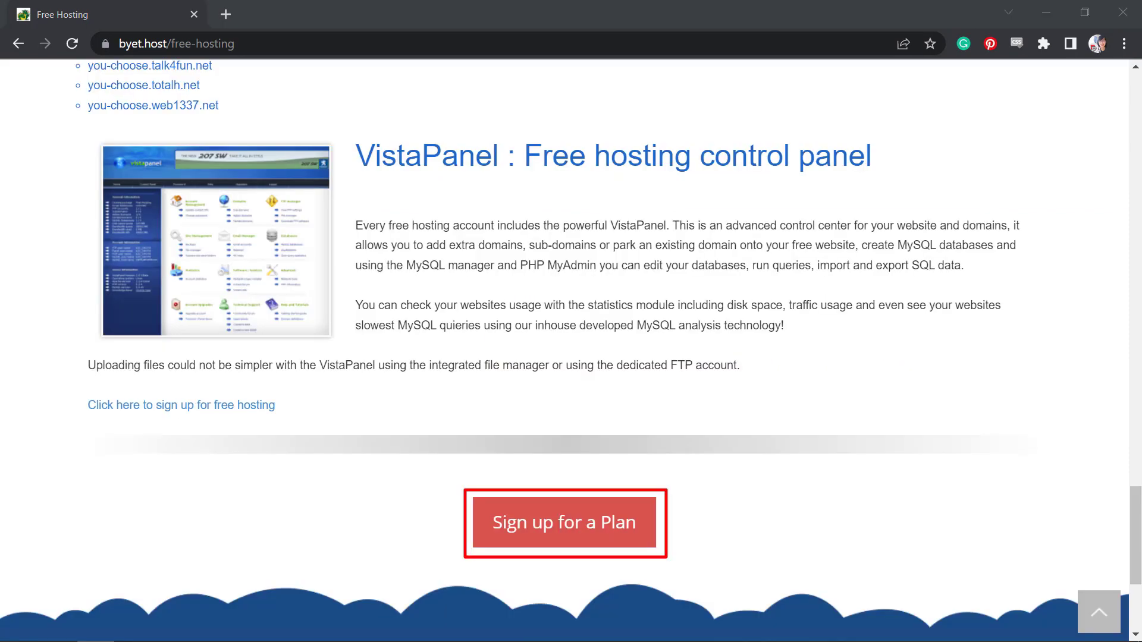
click(565, 523)
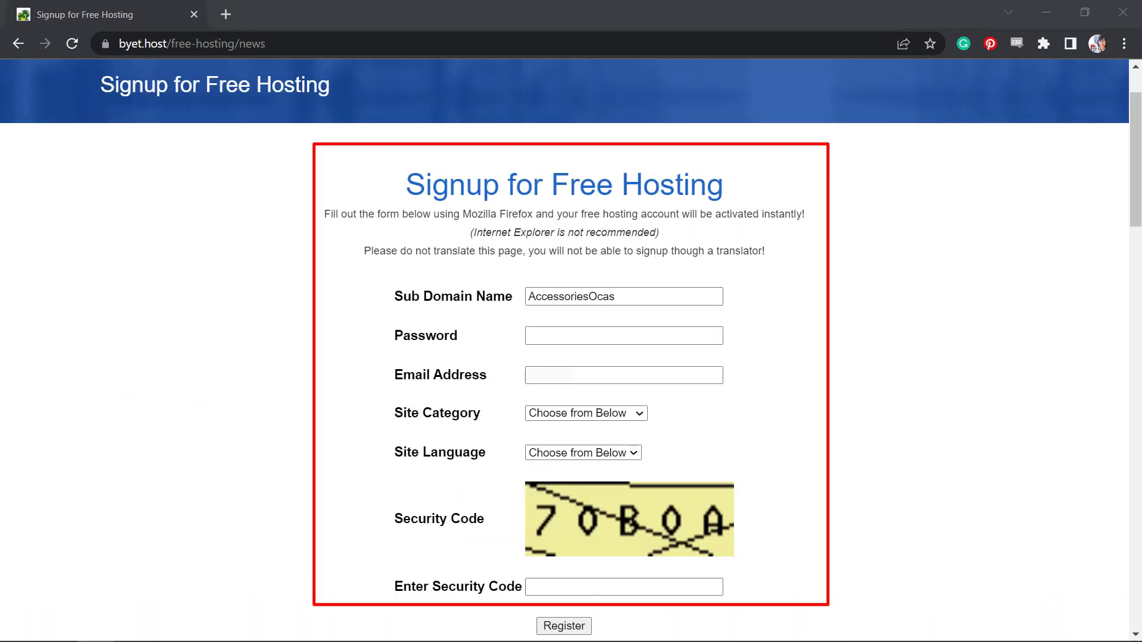
text(@gmail.com)
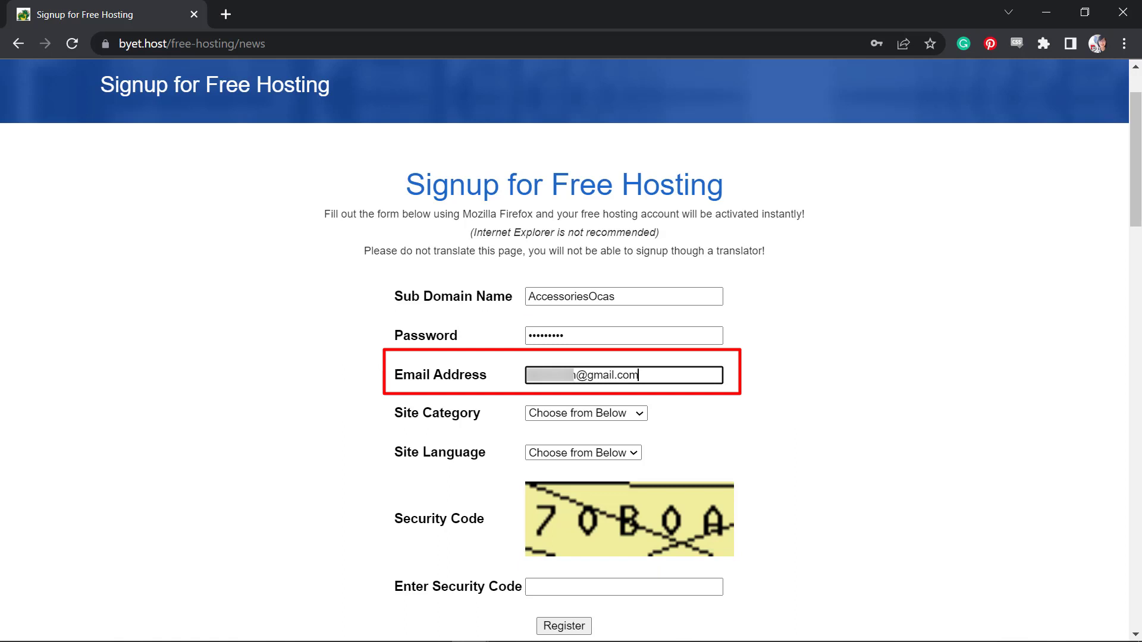
- Set site category to Personal, enter security code 70B0A, and submit the signup
click(585, 413)
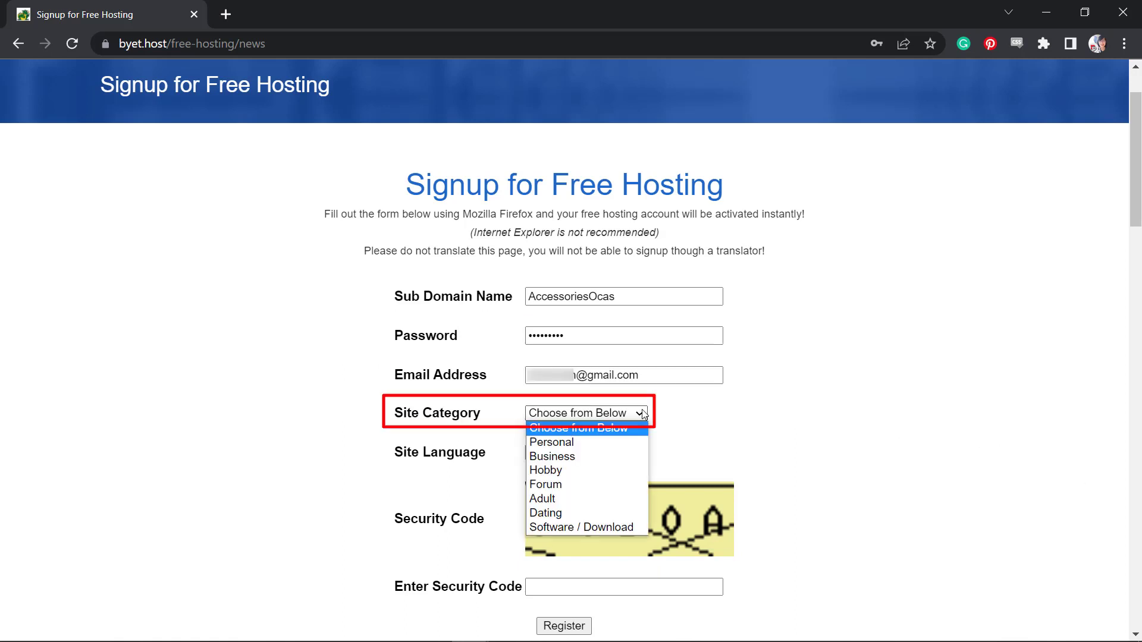
click(552, 442)
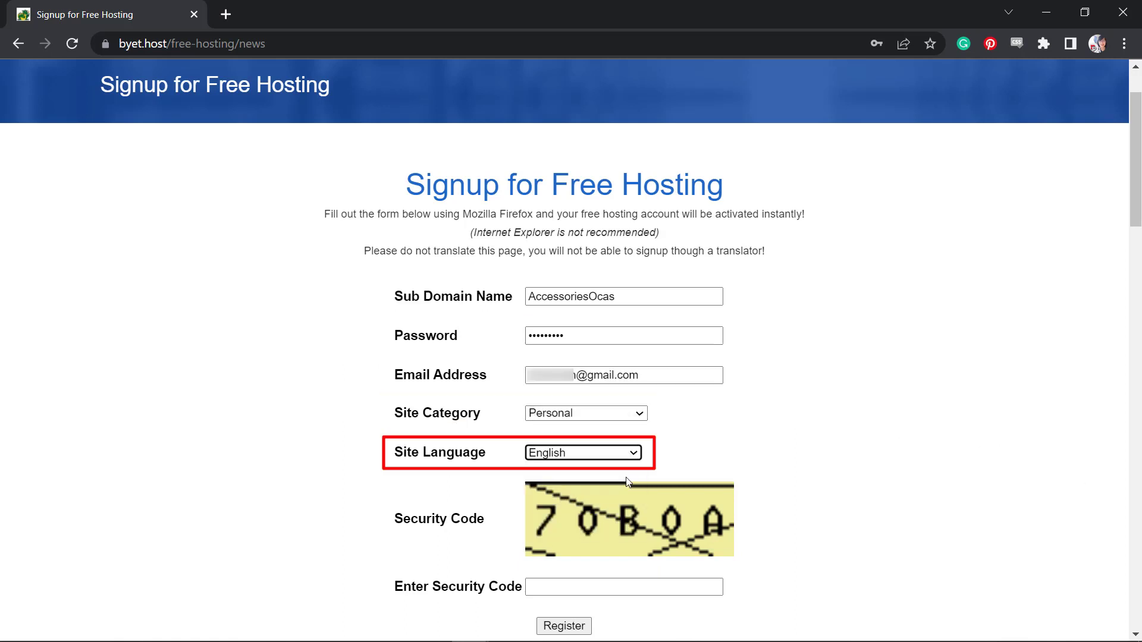
click(623, 587)
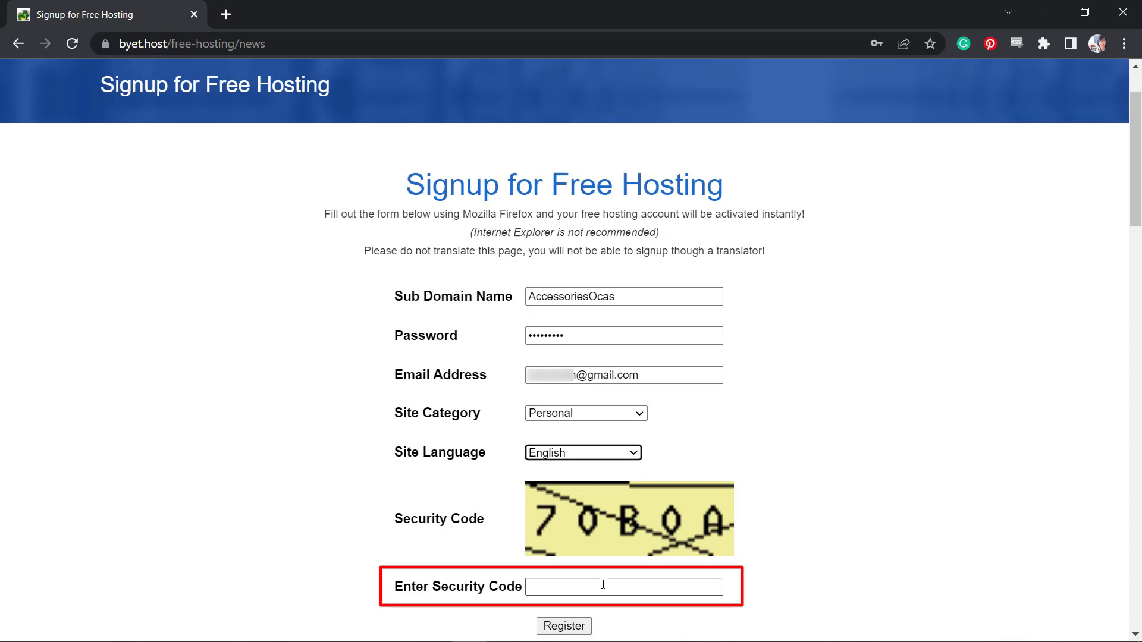
text(70B0A)
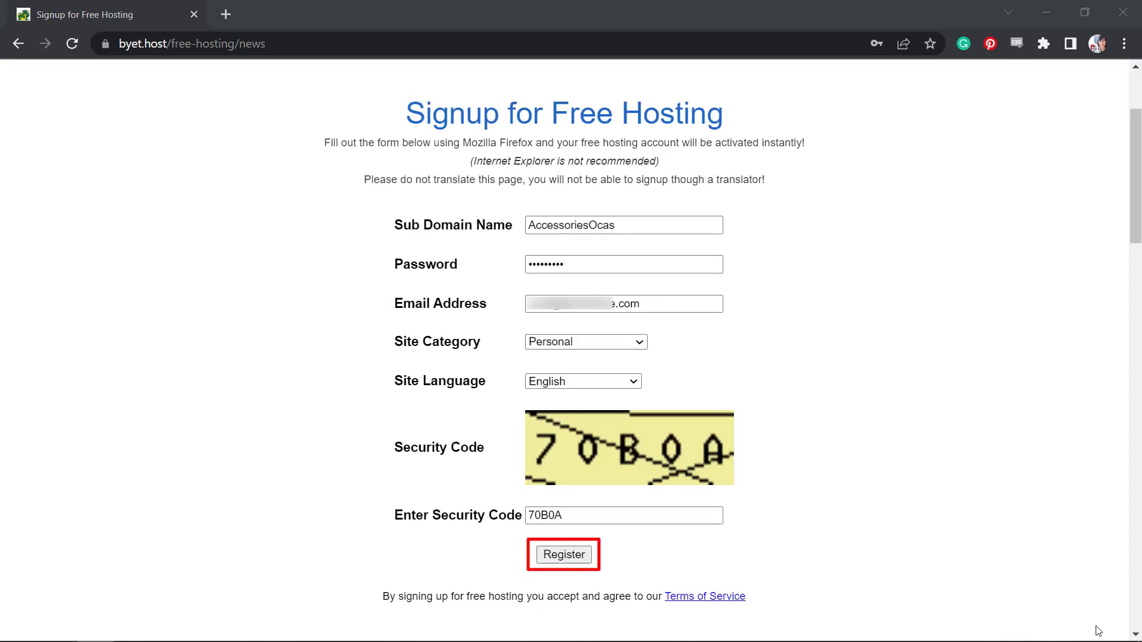
mouse_move(1051, 621)
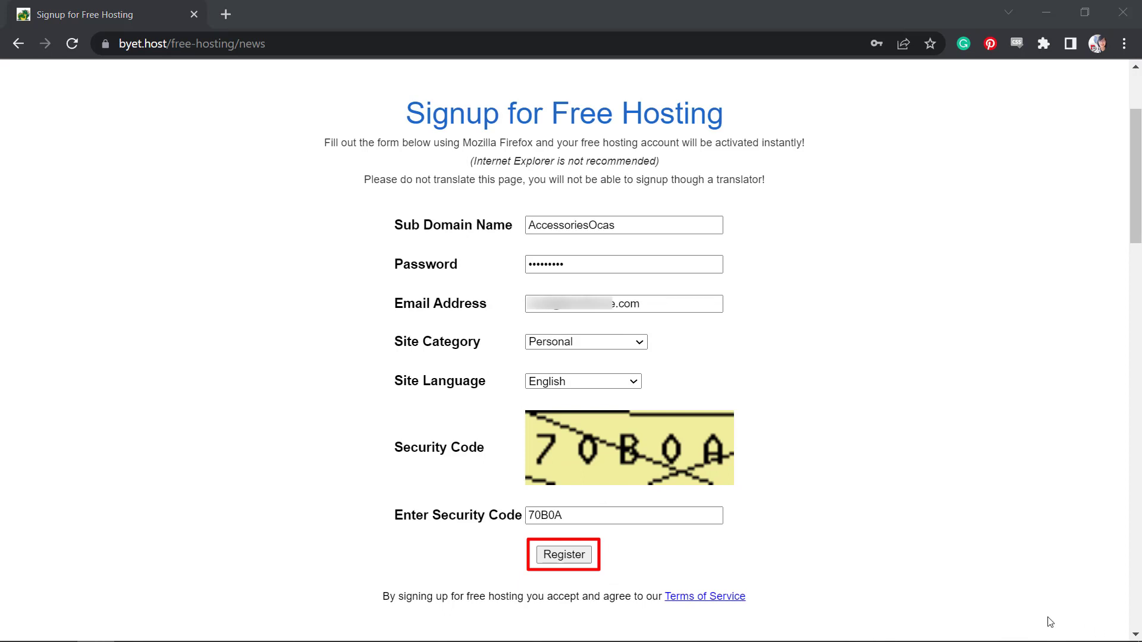
mouse_move(1049, 621)
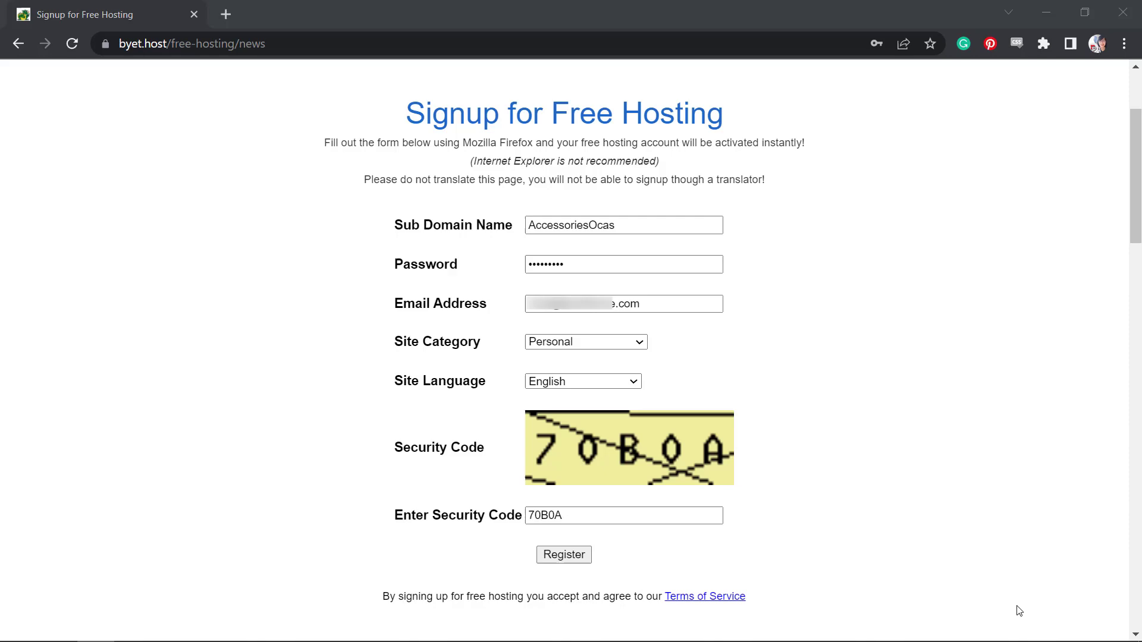
click(563, 554)
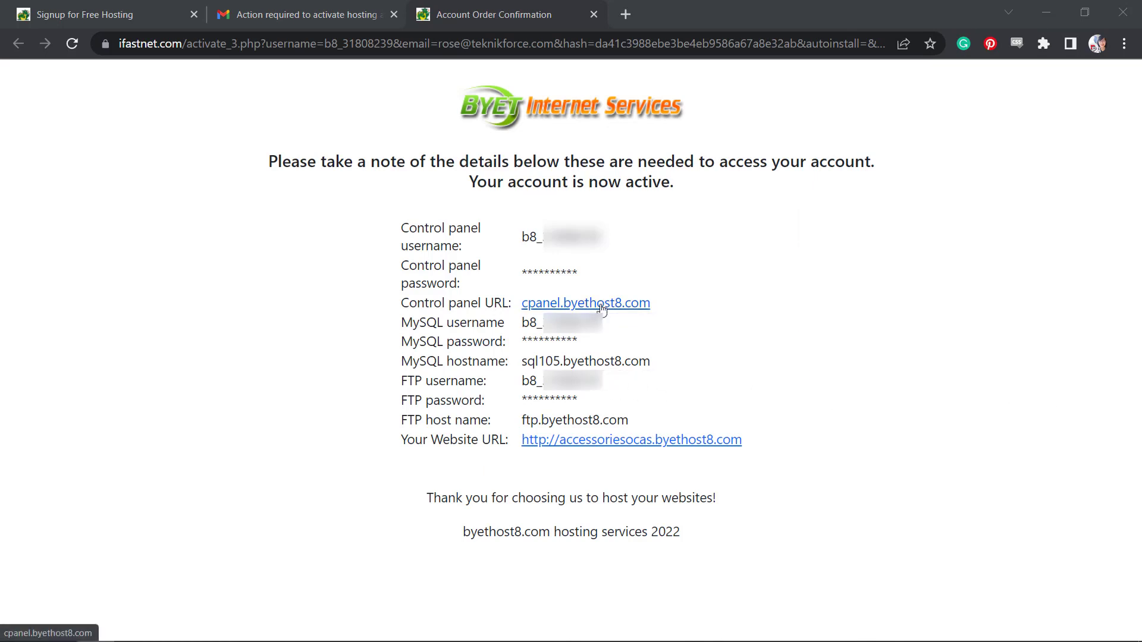
- Copy the MySQL username, log in at cpanel.byethost8.com, and approve service emails
click(585, 302)
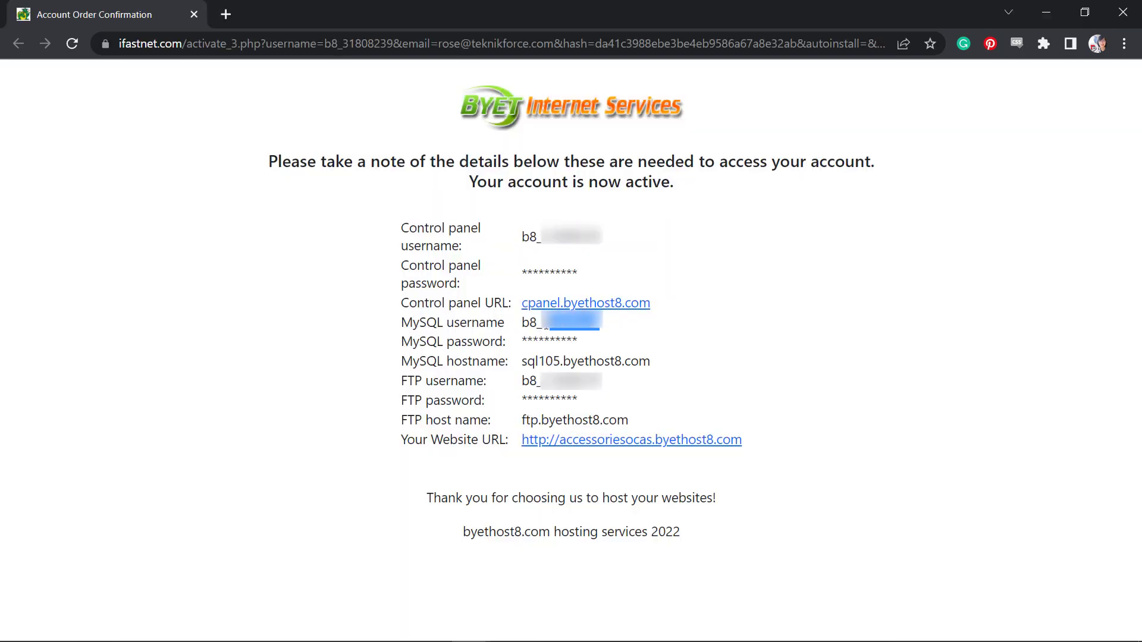
double_click(559, 322)
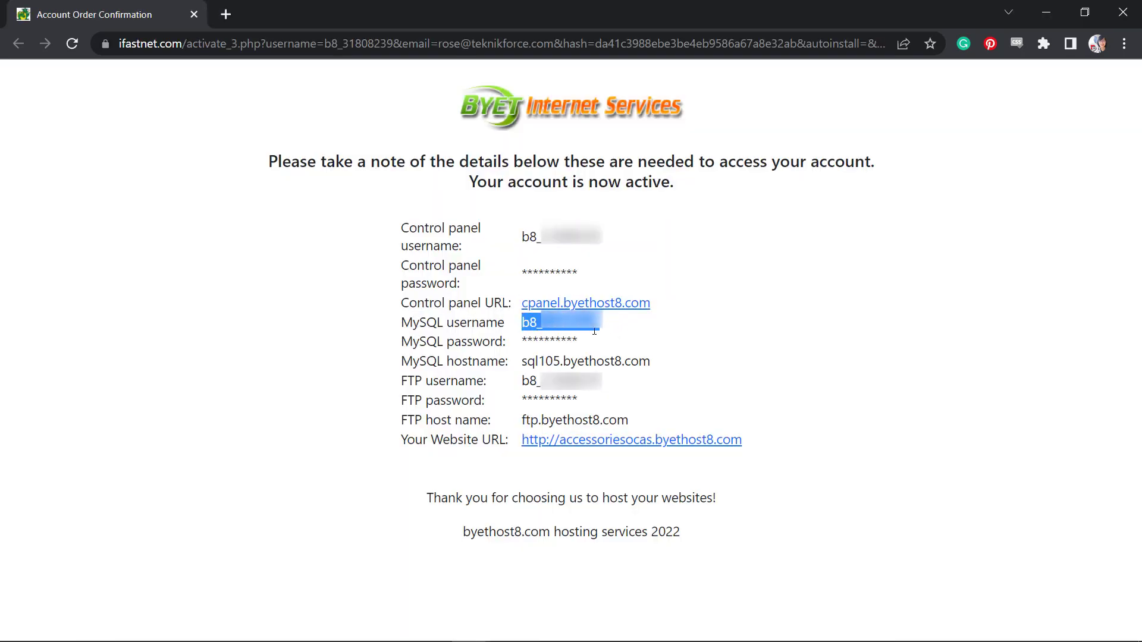
click(585, 303)
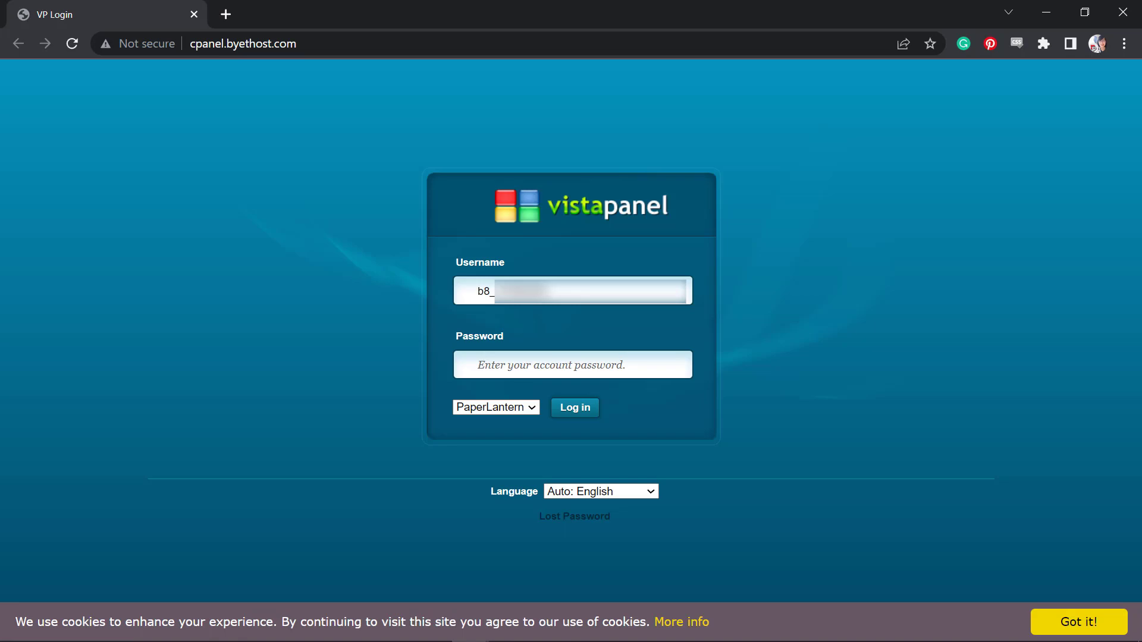
click(574, 407)
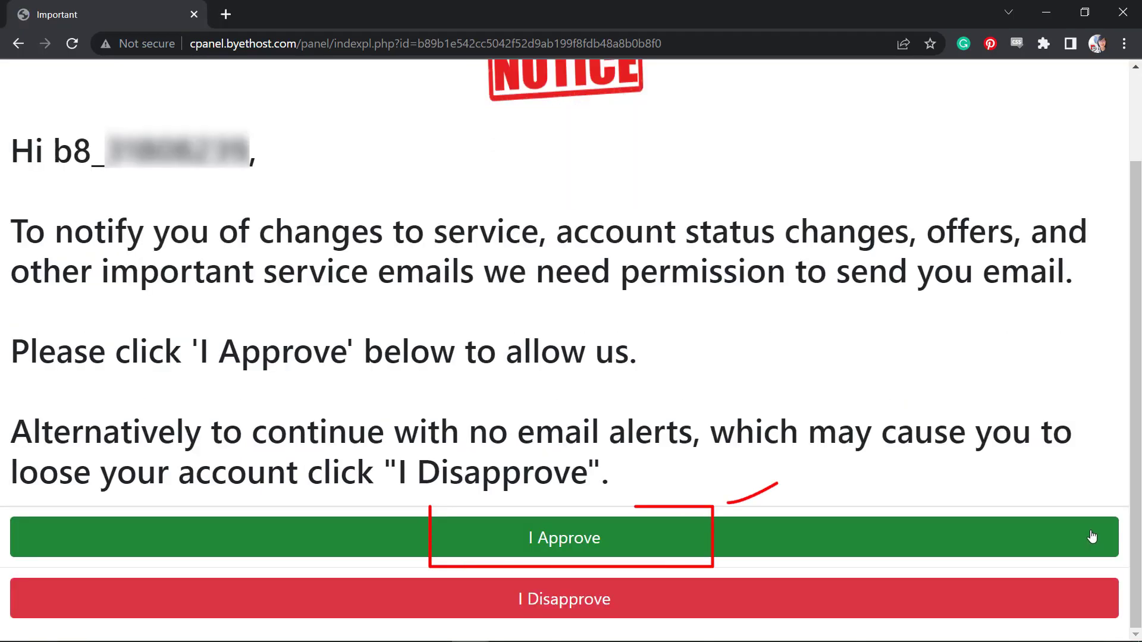
click(564, 538)
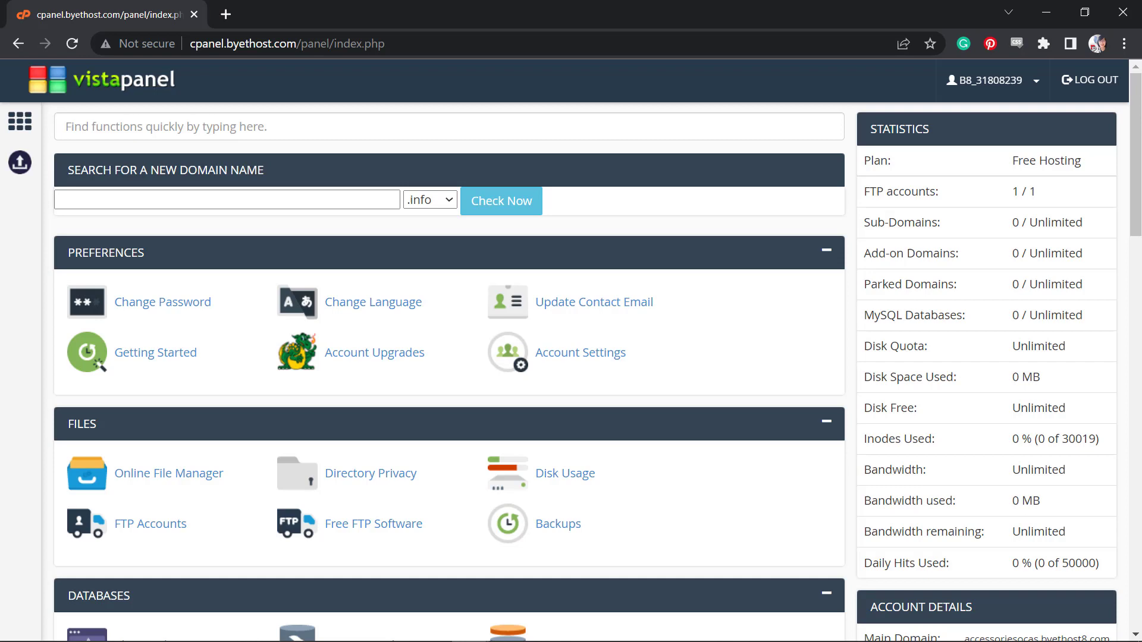
- Scroll VistaPanel down to the Domains tools and open Addon Domains
scroll(down, 3)
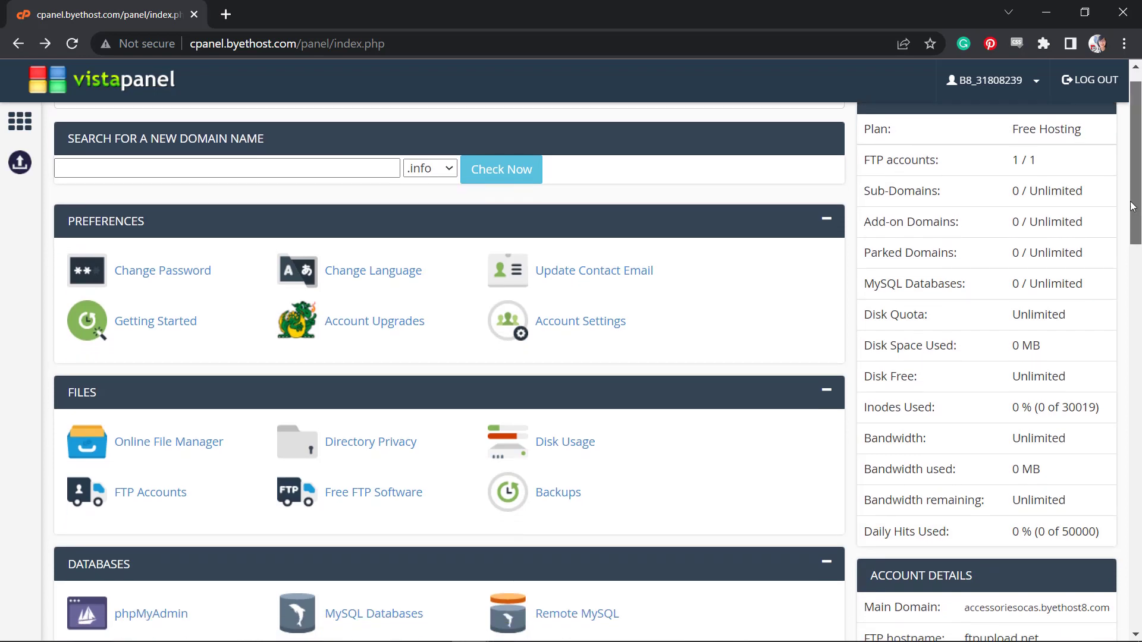
scroll(down, 3)
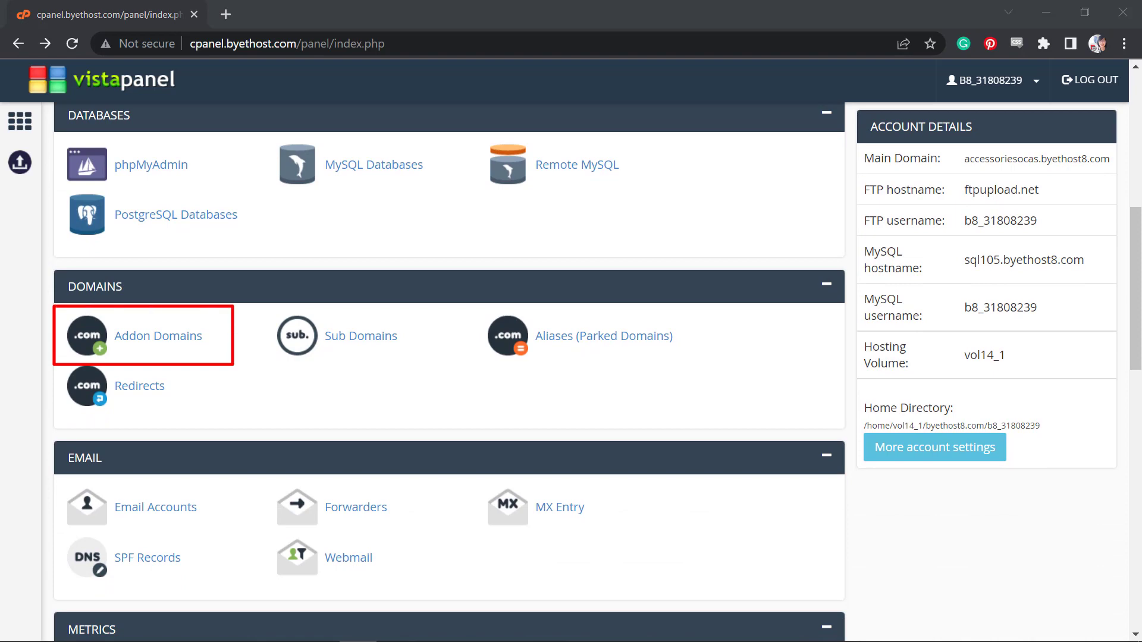
click(157, 335)
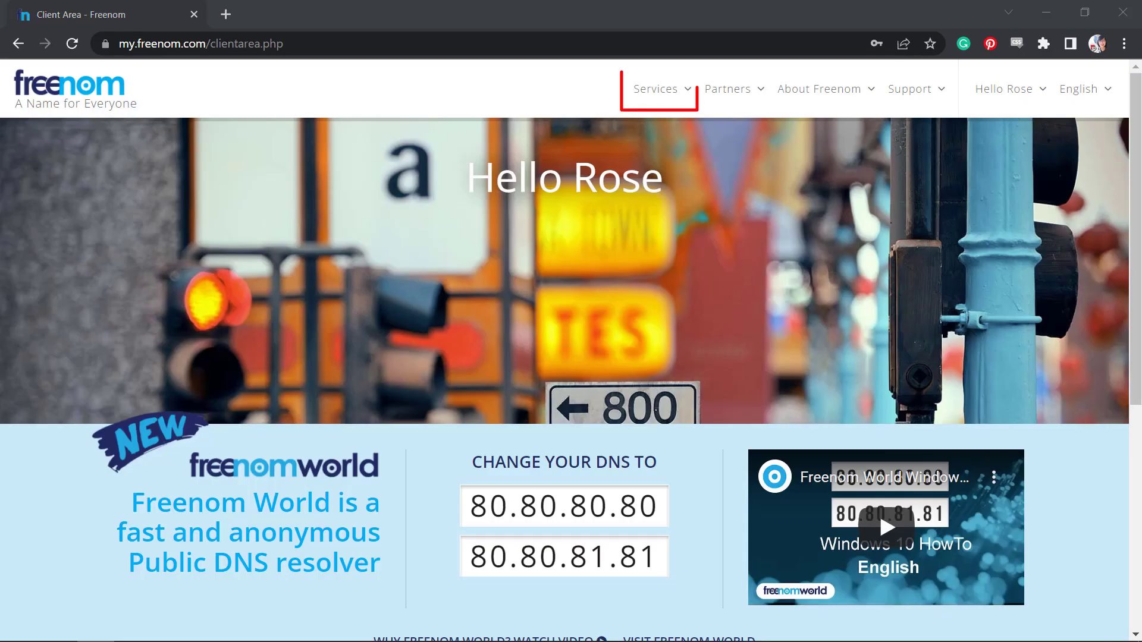
- Open ocas.cf under My Domains and save custom nameservers ns1.byet.org and ns2.byet.org
click(655, 88)
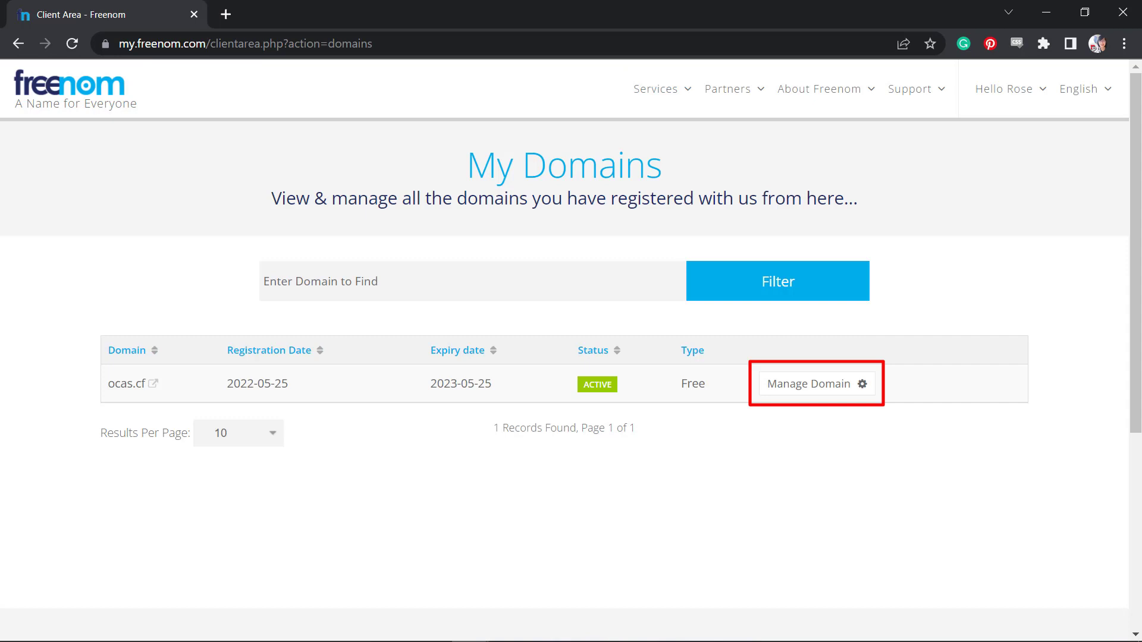
click(814, 384)
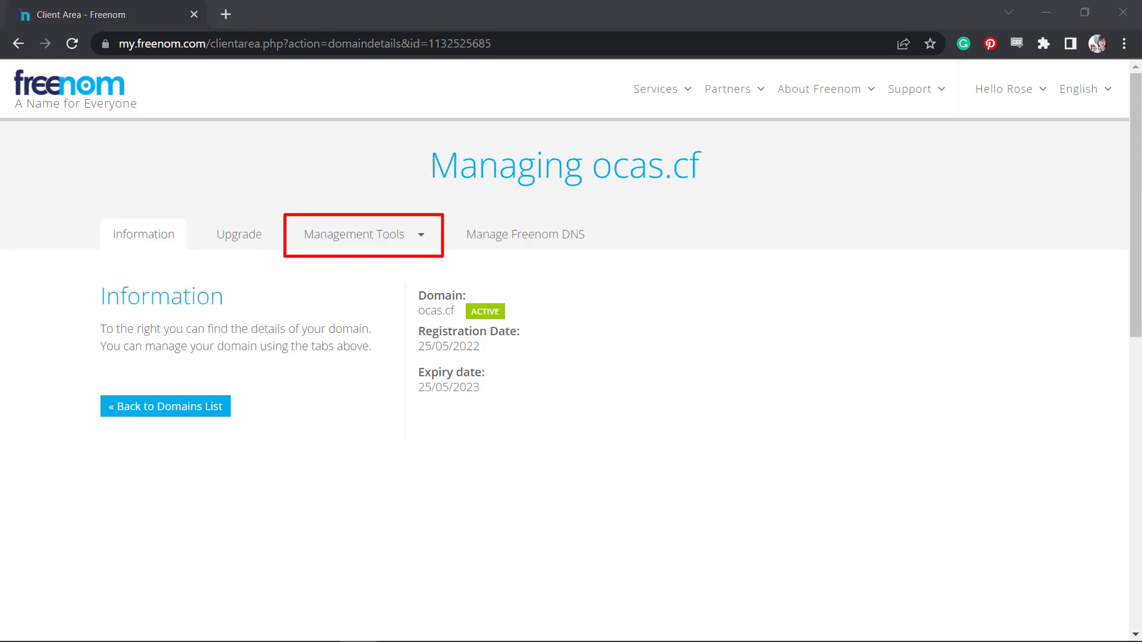
click(355, 234)
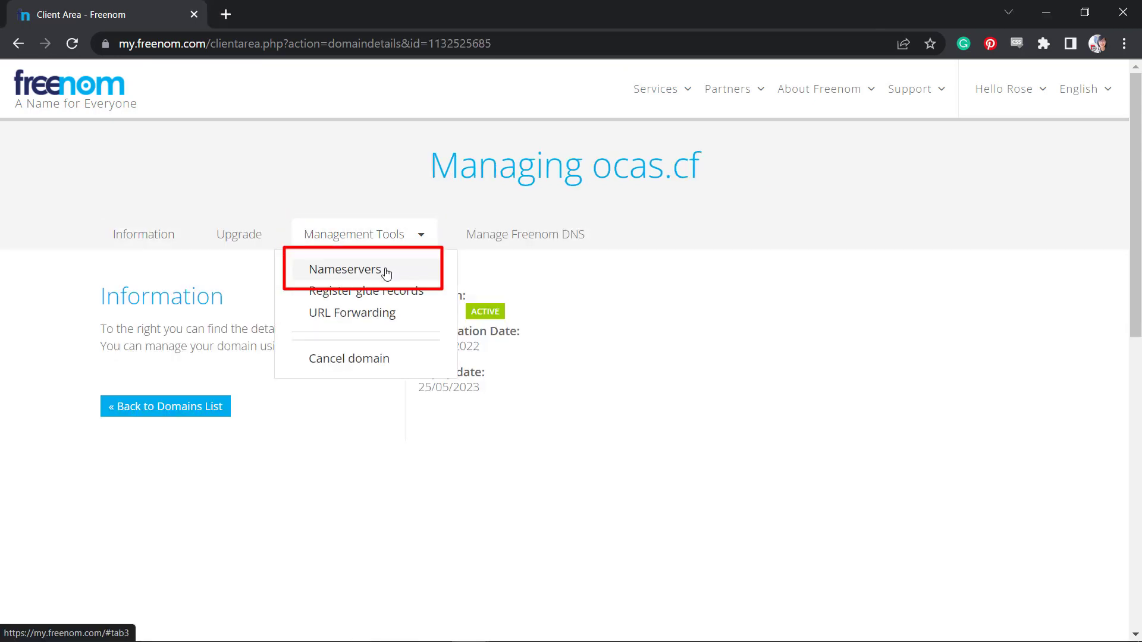
click(346, 269)
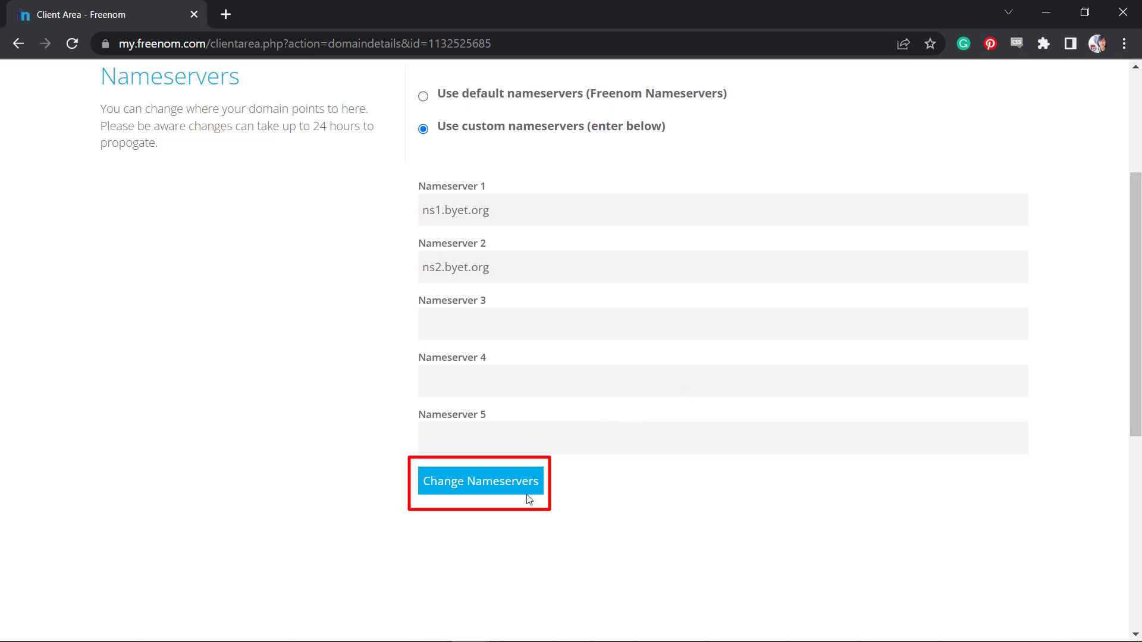
click(480, 481)
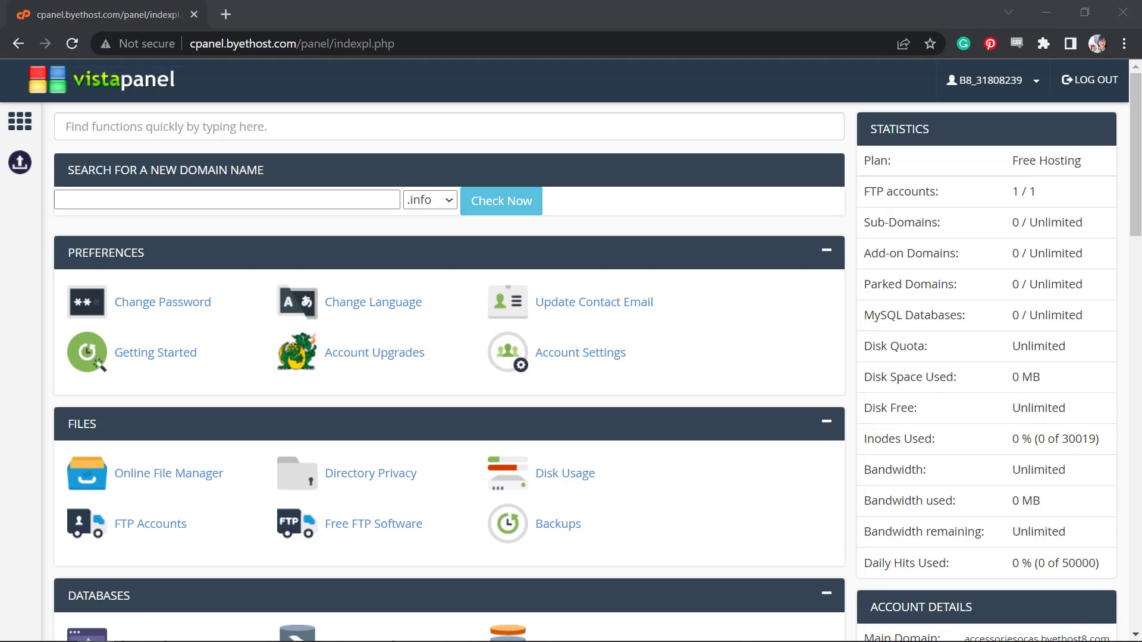
- Scroll VistaPanel to the Softaculous section and open the Softaculous Apps Installer
scroll(down, 3)
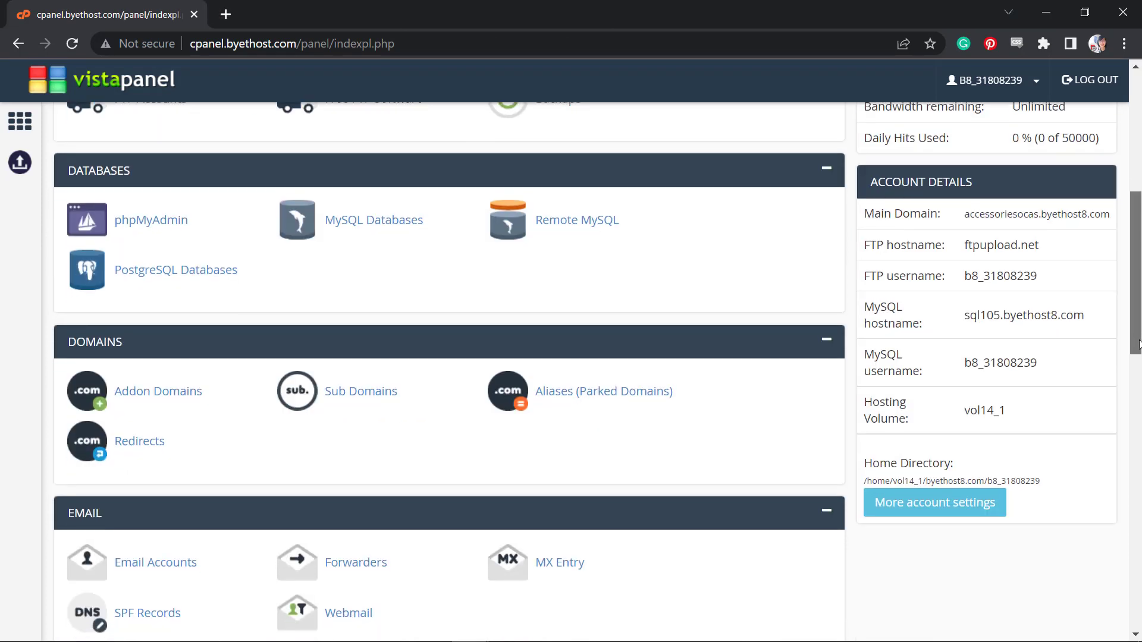
scroll(down, 3)
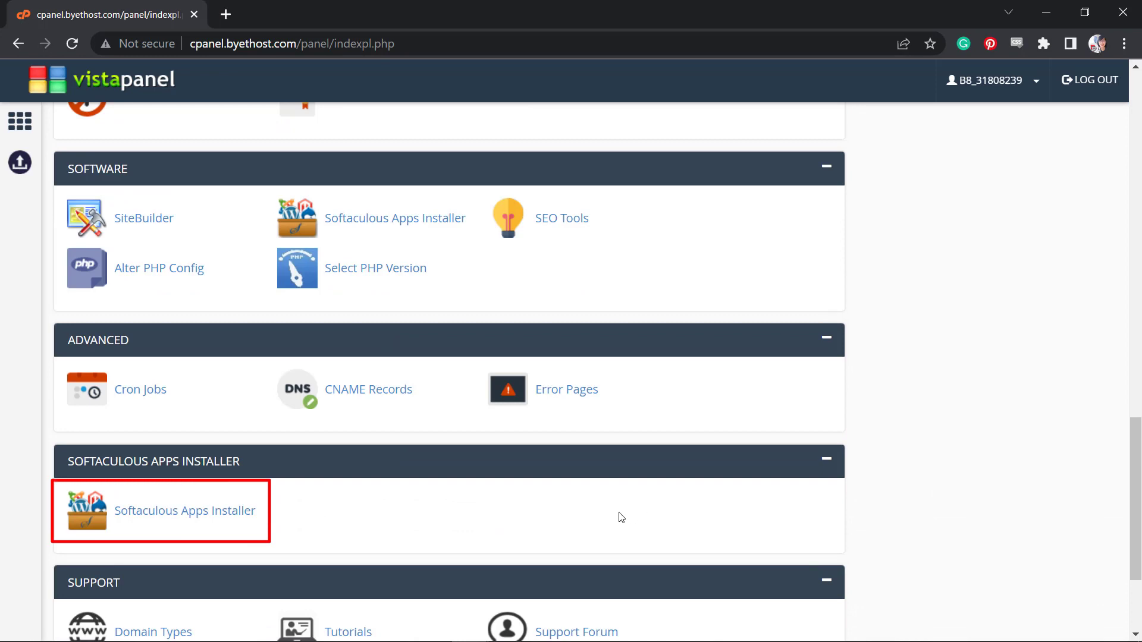
click(184, 510)
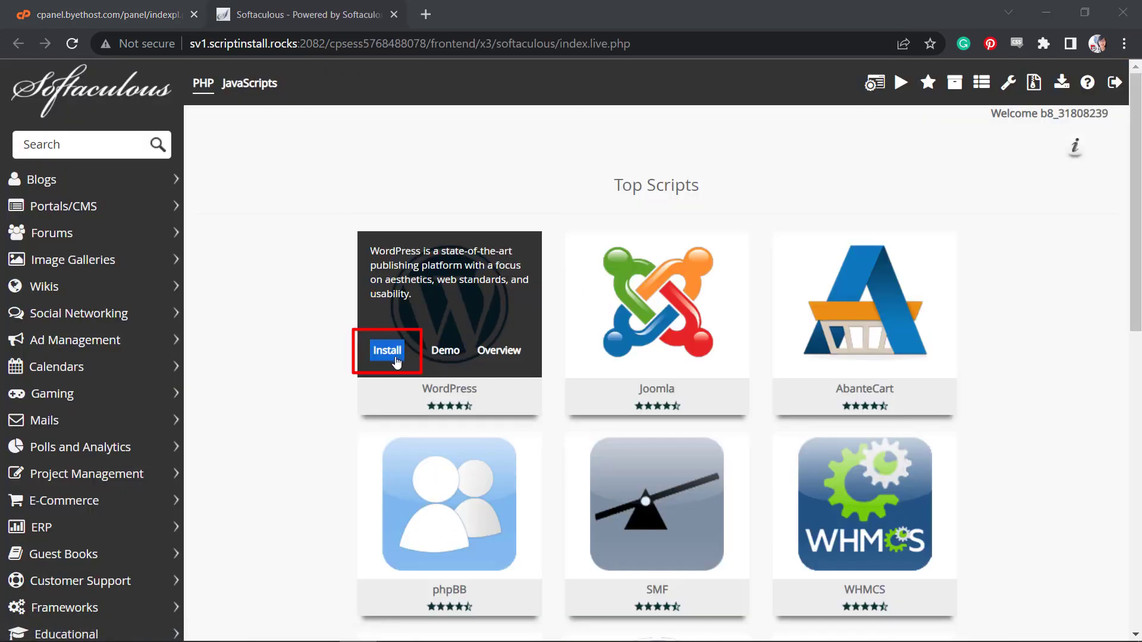
- Install WordPress as site 'OCAS', described 'Accessories OCAS', with the CorporateZ-Ex theme
click(387, 350)
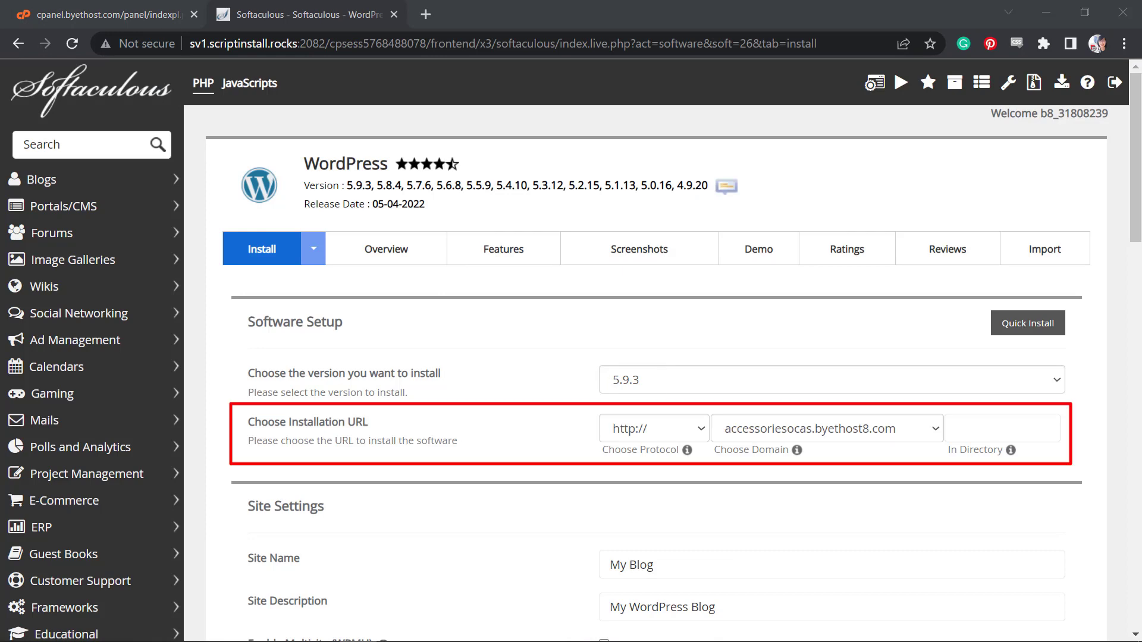
text(OCAS)
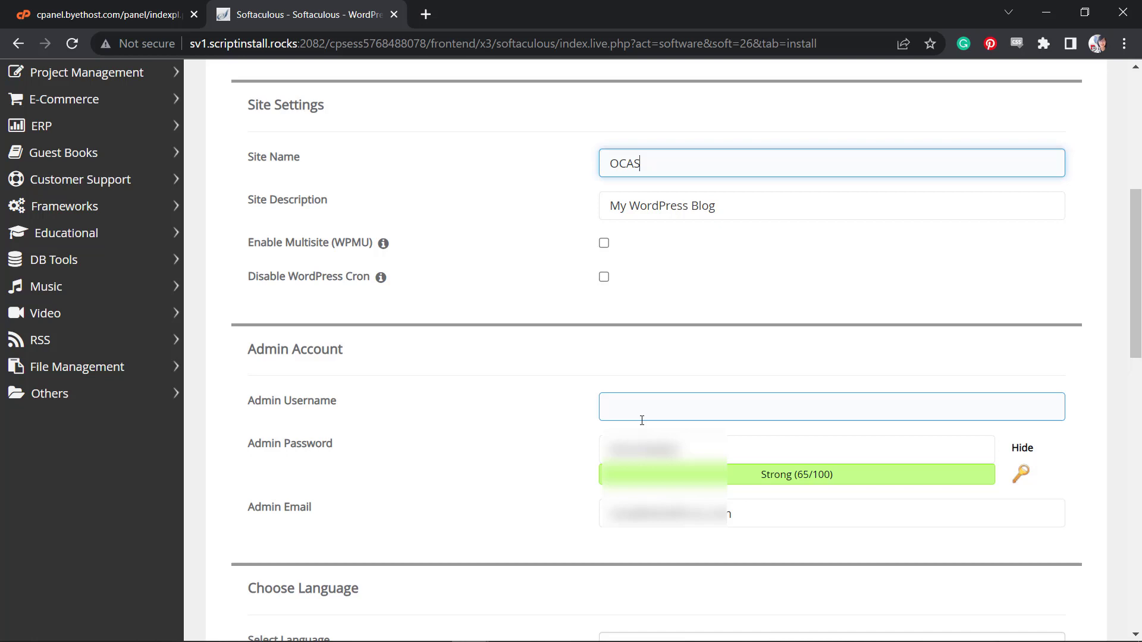
text(Accessories OCAS)
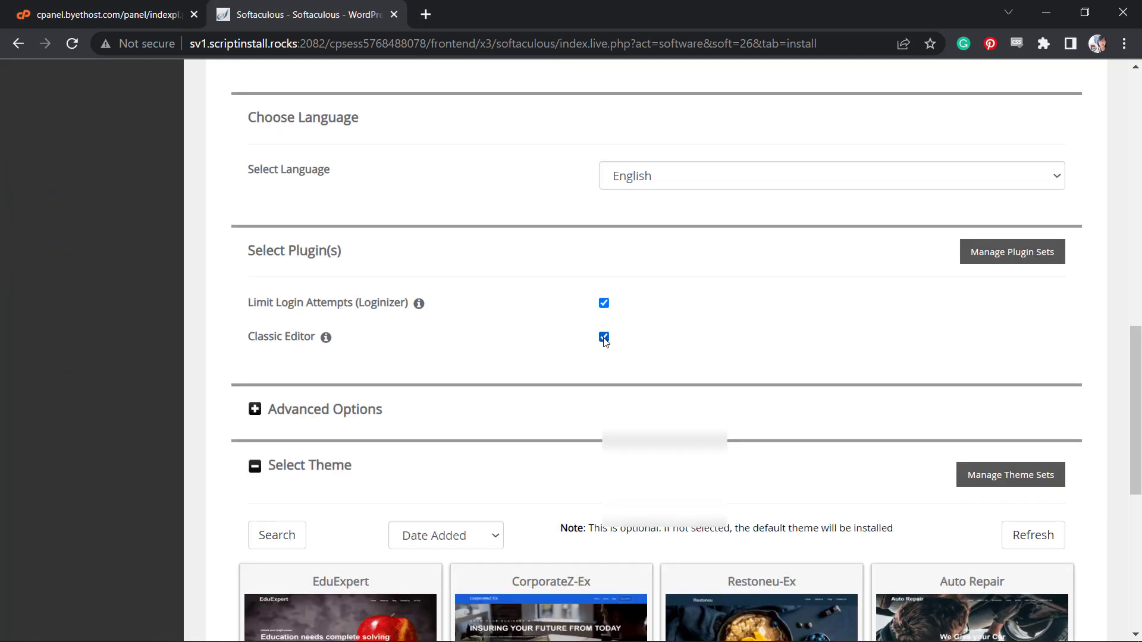
scroll(down, 3)
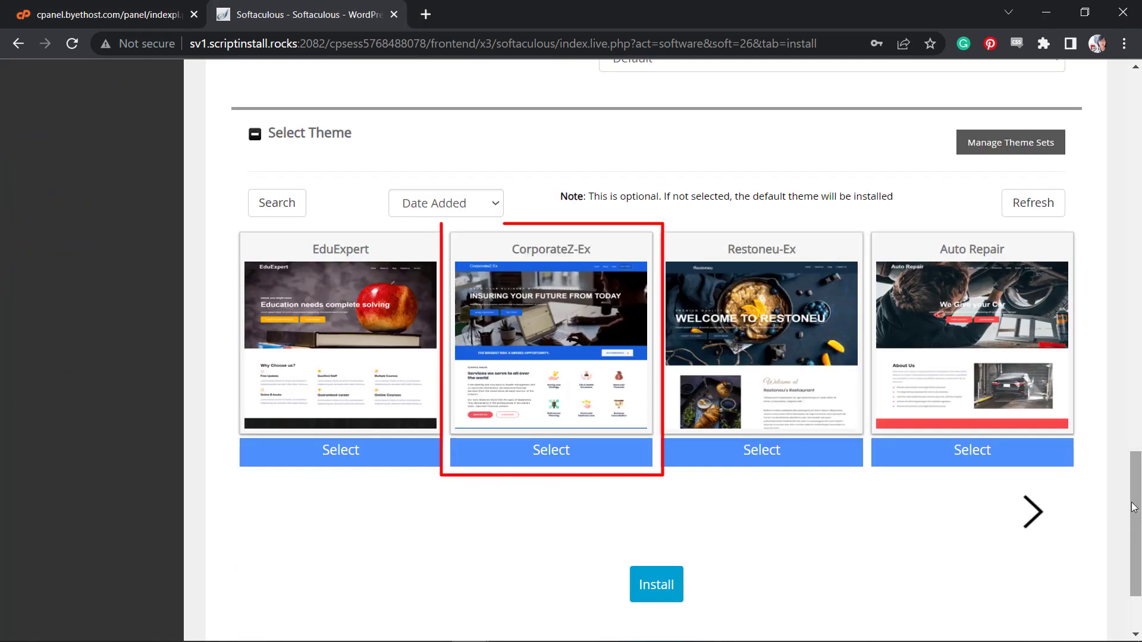
click(551, 450)
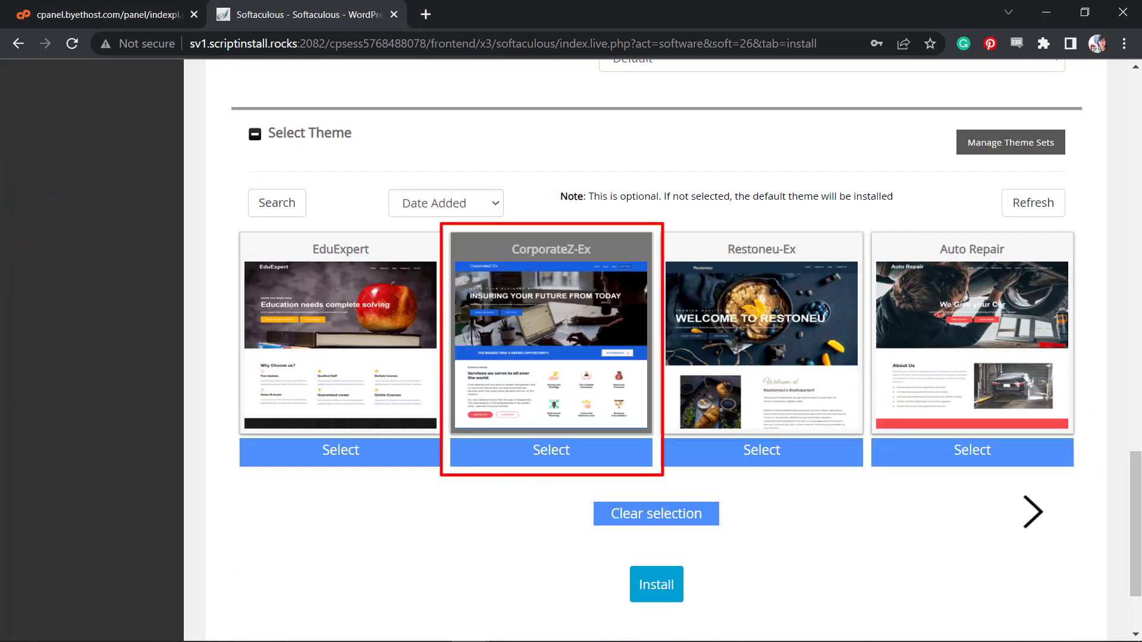
click(655, 584)
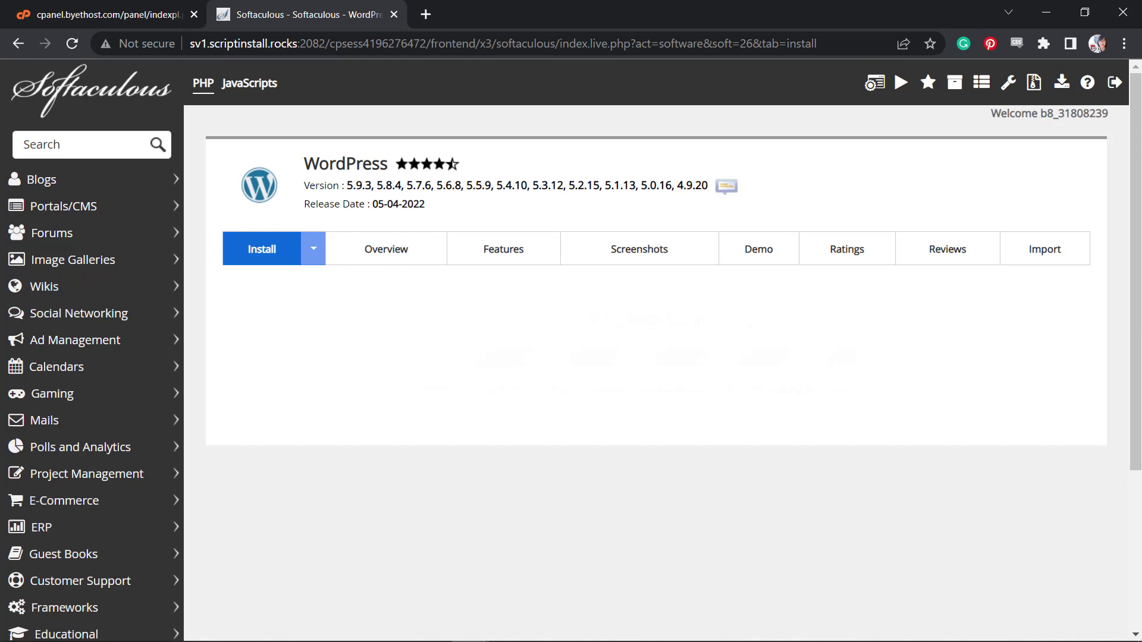
click(260, 249)
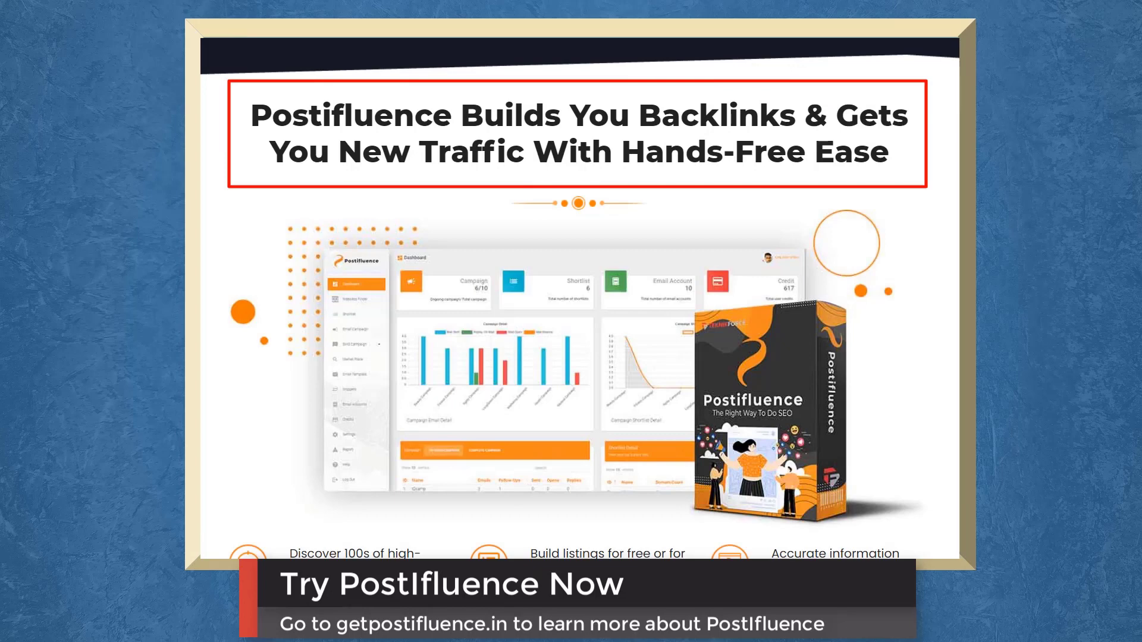
scroll(down, 3)
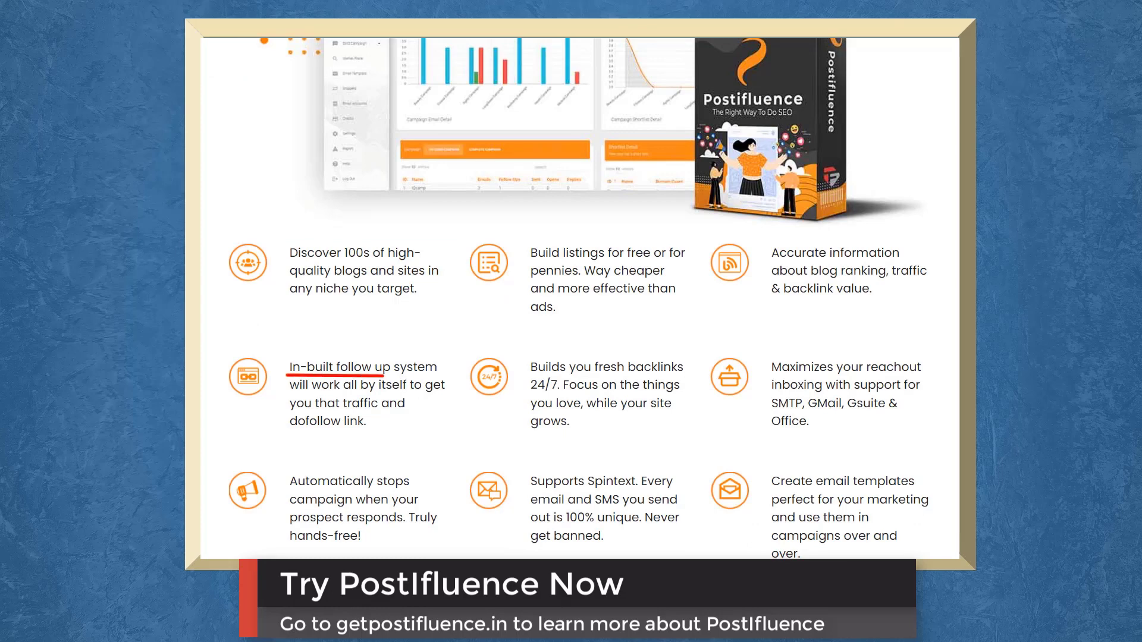